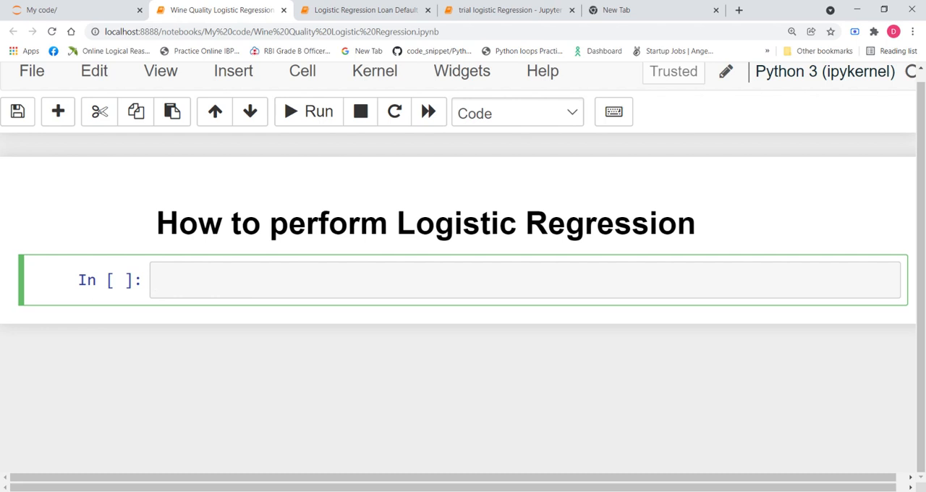
Import numpy as np and pandas as pd in the first cell.
type("im")
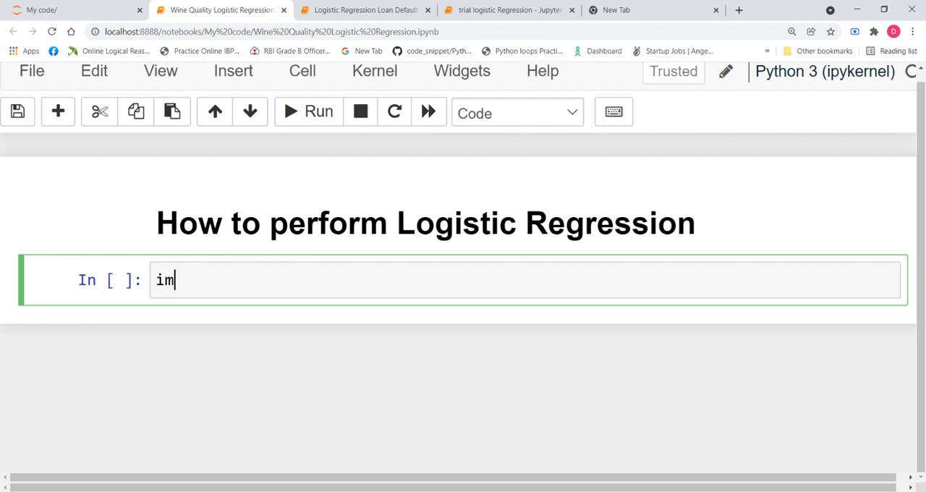
type("port nump")
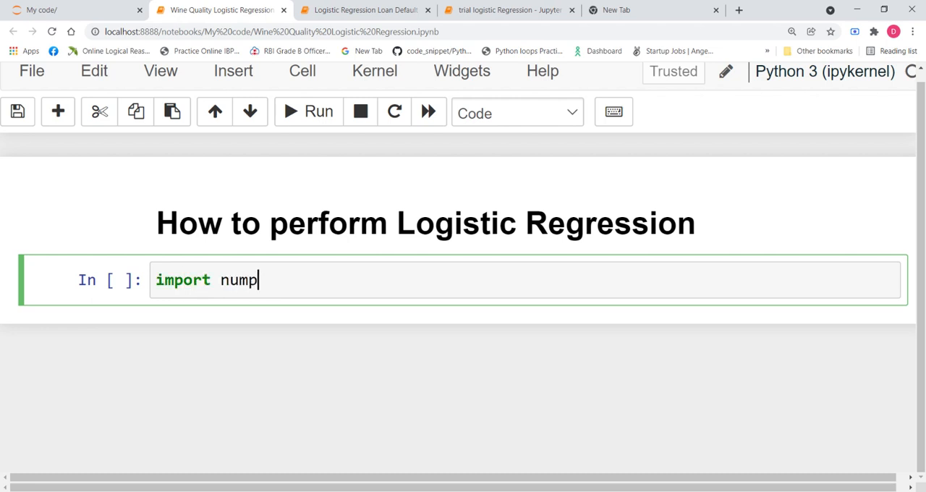
type("y as np")
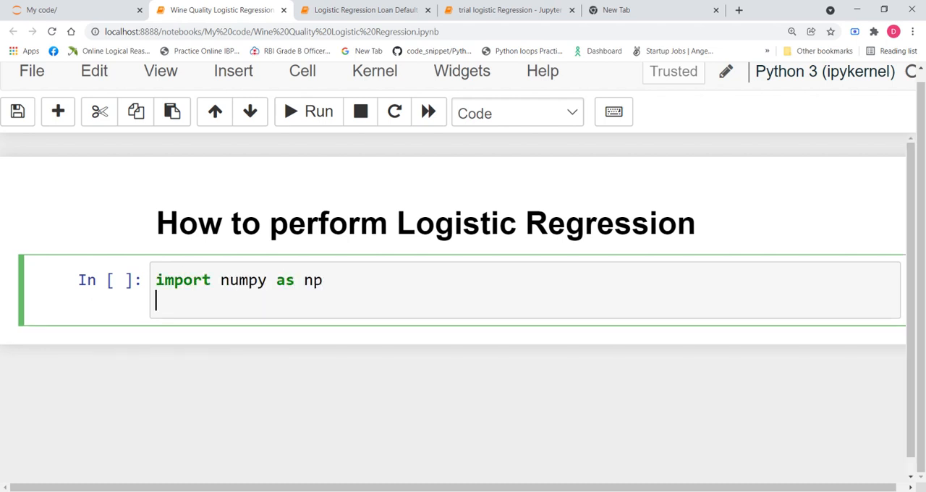
type("impi")
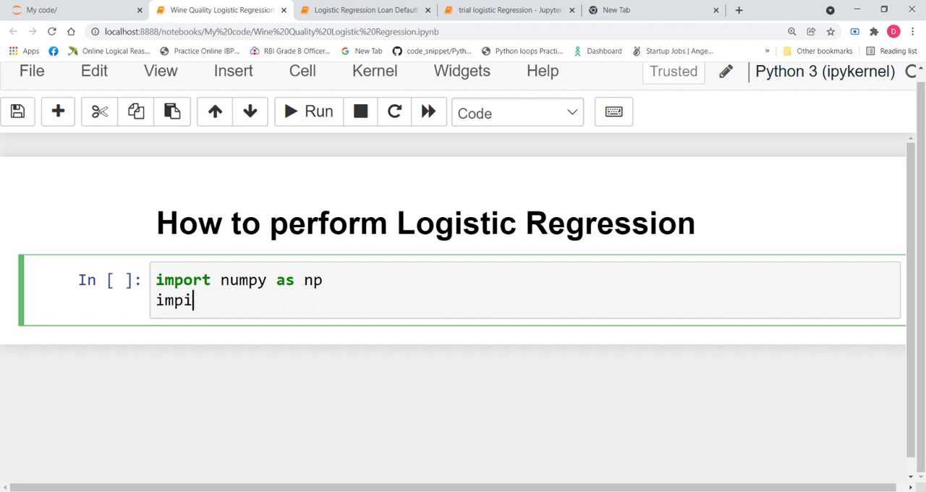
type("import pan")
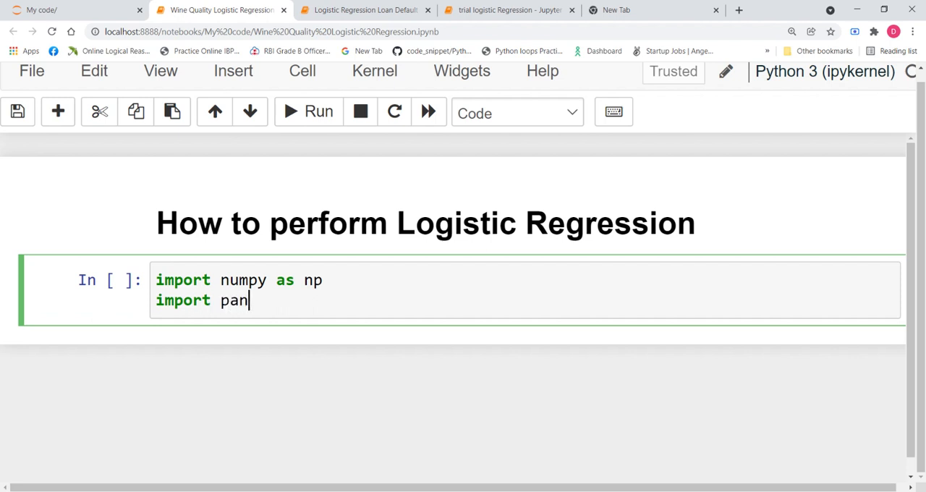
type("das as p")
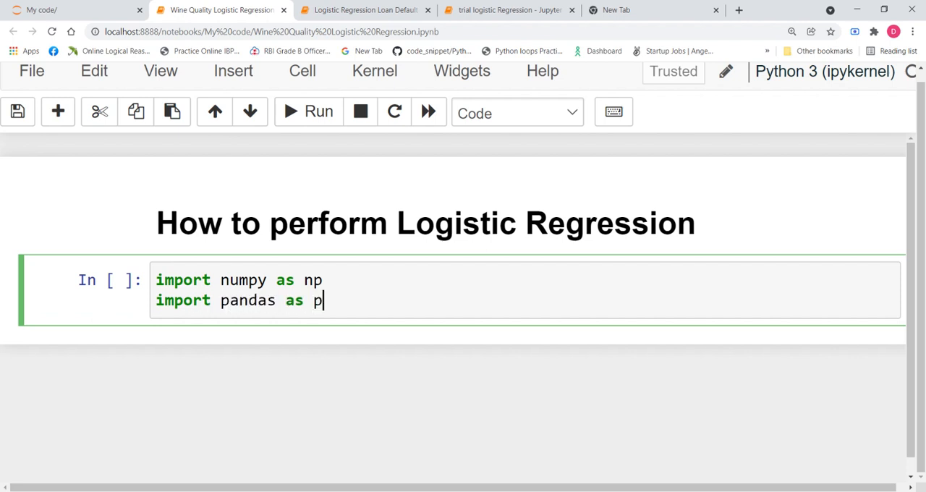
type("d")
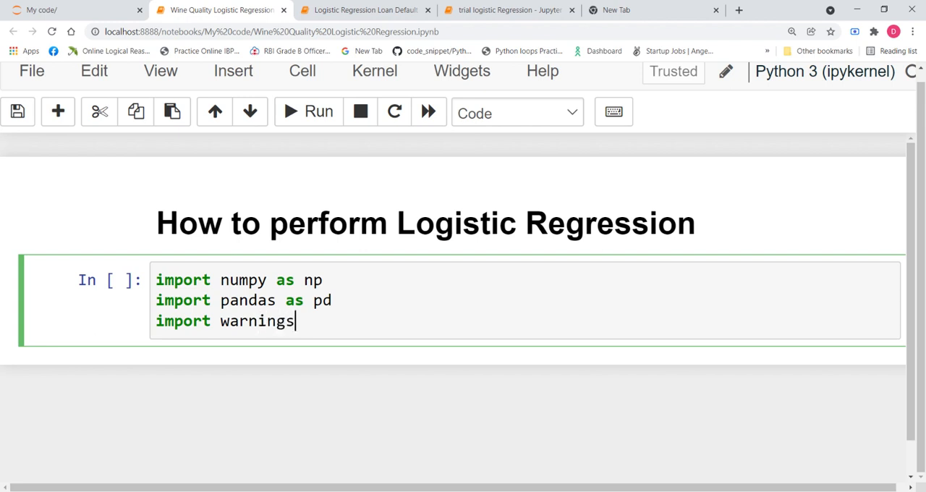
Add warnings.filterwarnings("ignore") and run the import cell.
type("warnings.fil")
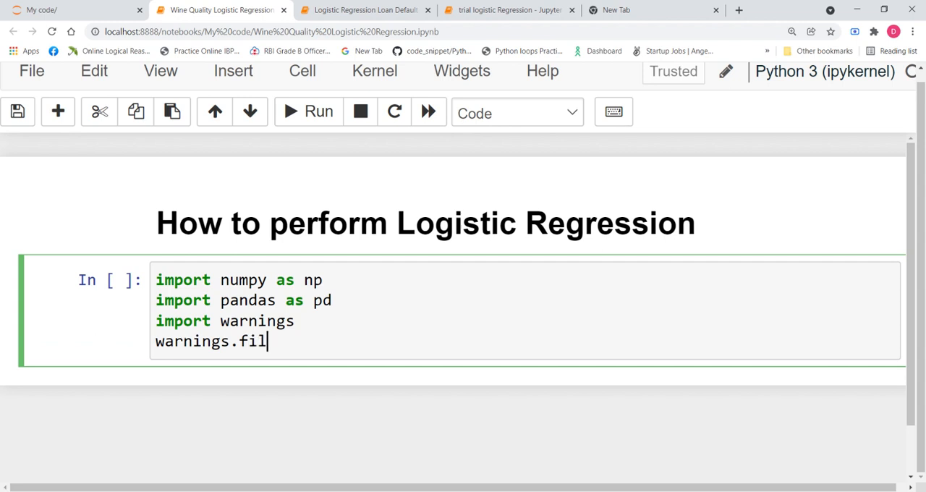
type("terwarni")
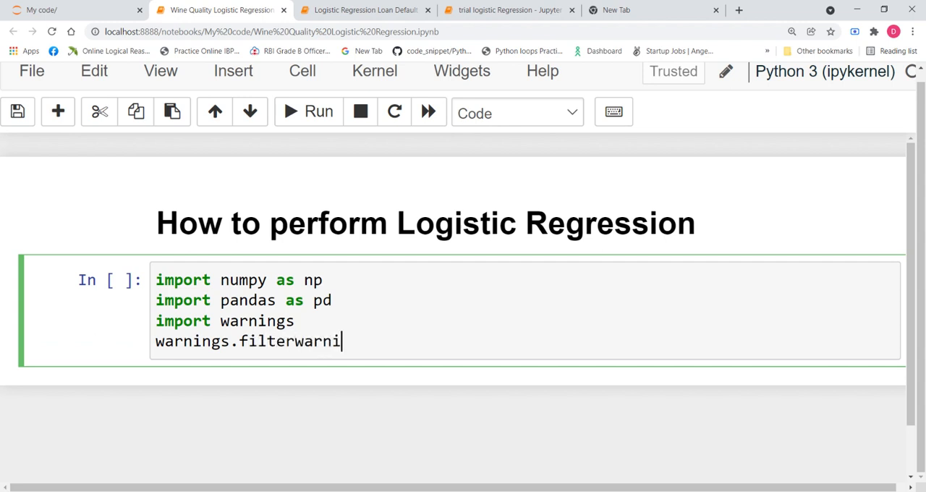
type("ngs")
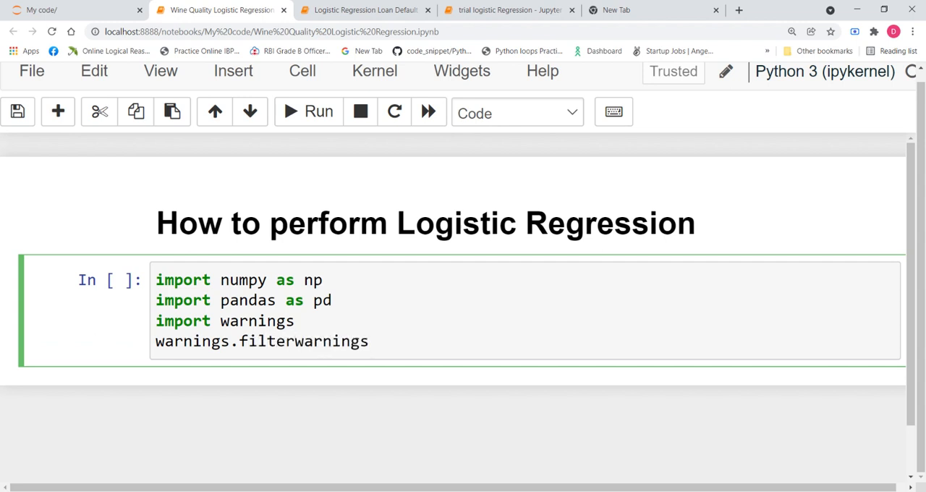
type("(\"i\")")
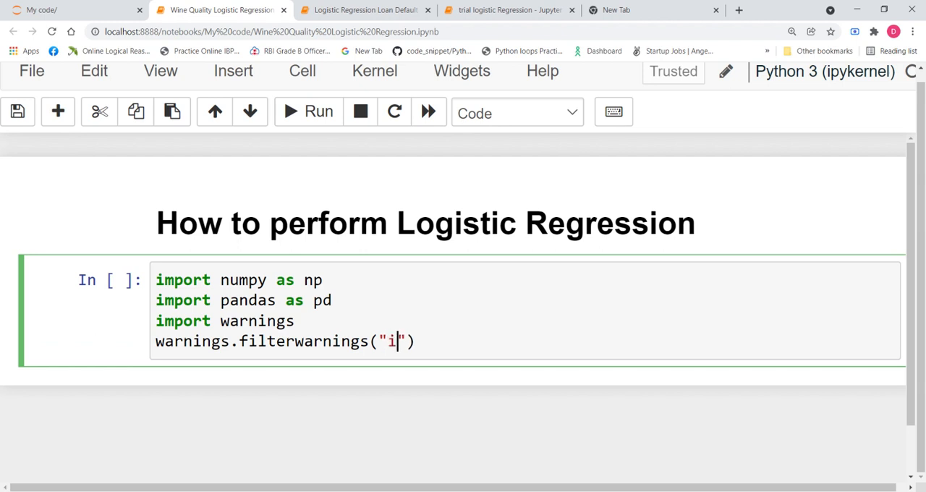
type("gnor")
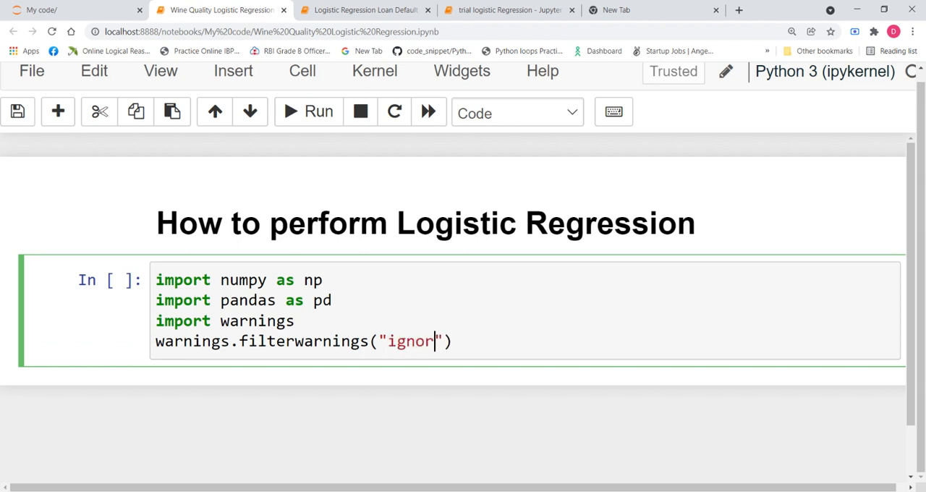
type("e")
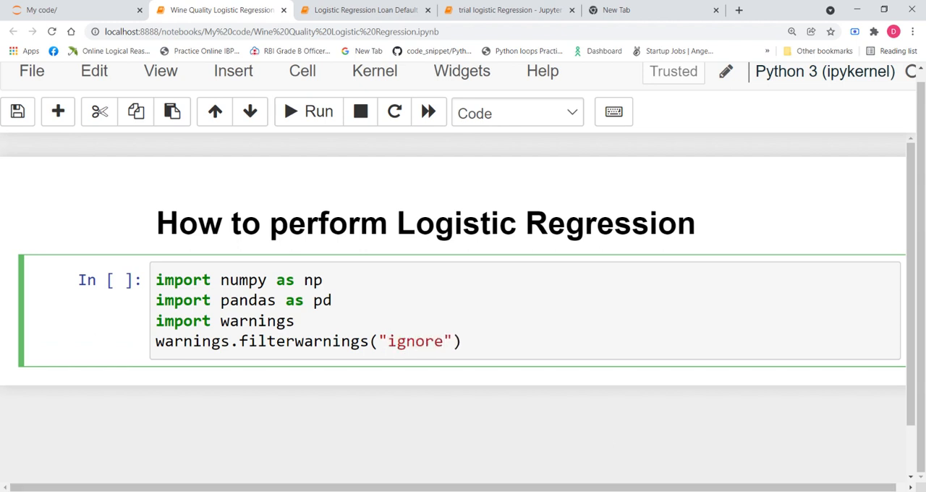
left_click(319, 110)
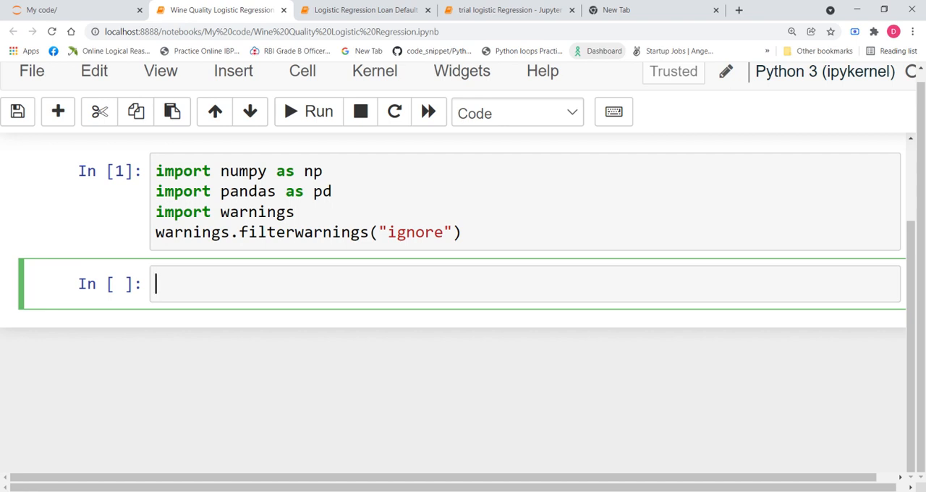
Write df=pd.read_csv("D:\\Datascience\\Data Sets\\winequality-red.csv") followed by df.head().
type("df=")
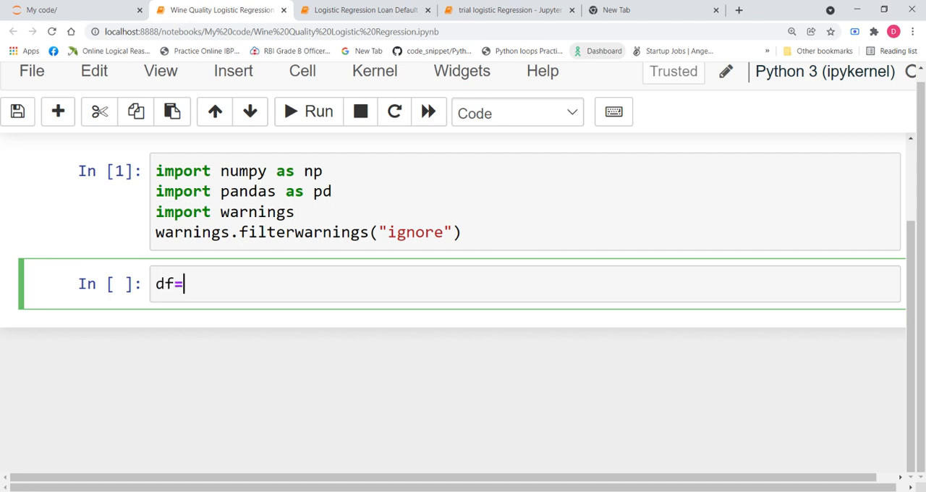
type("pd.rea")
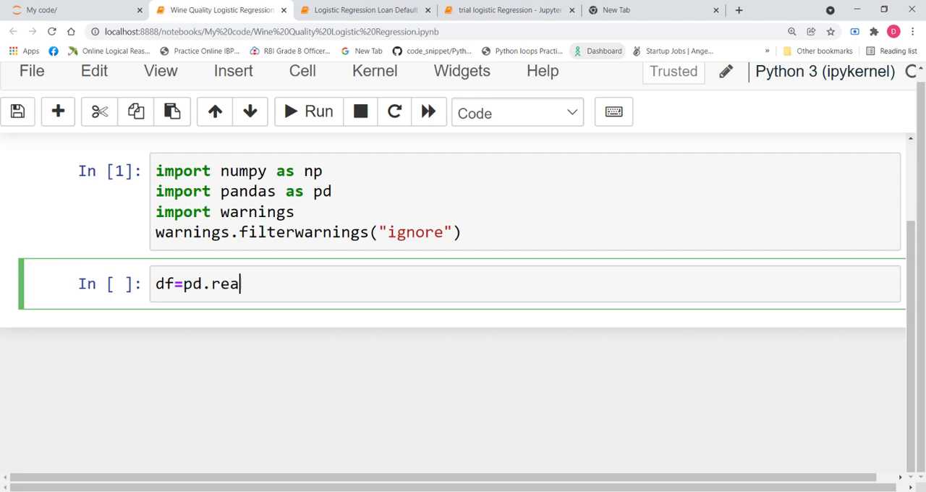
type("d_csv")
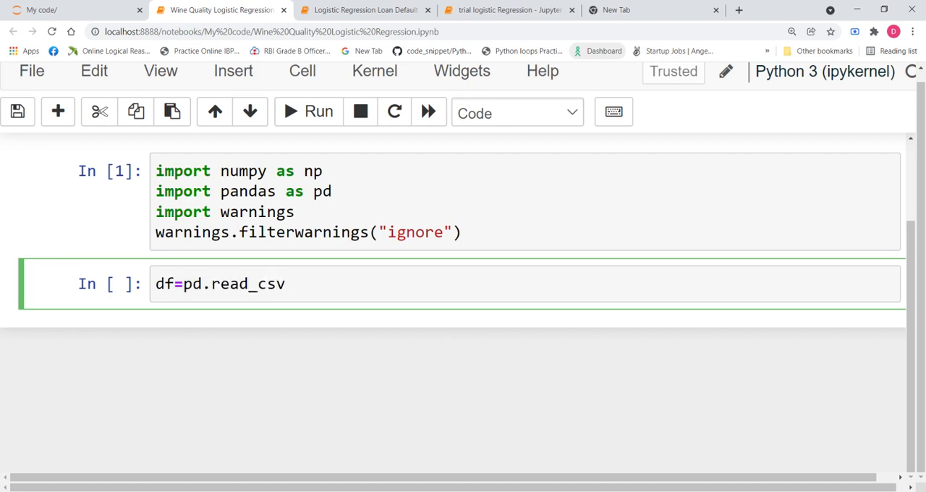
type("(\"D:\\\\Datascience\\\\Data Sets\\\\winequality-red.csv\"")
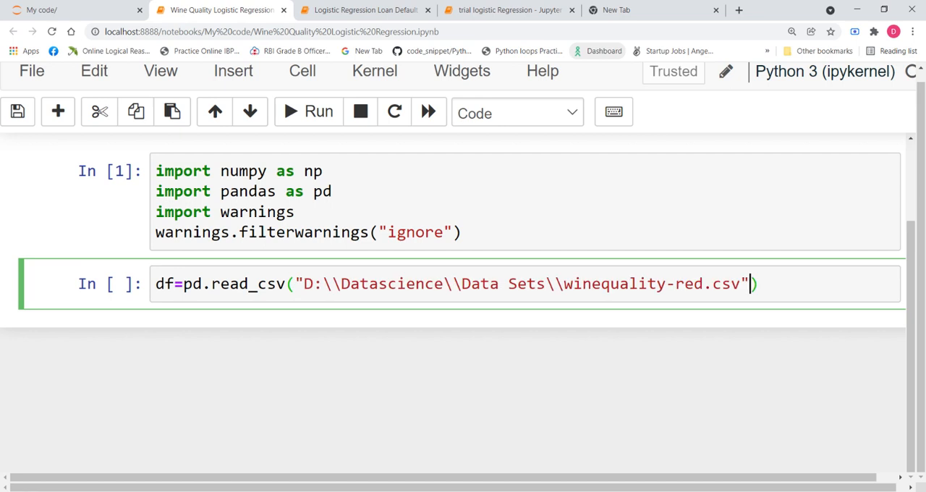
type(")")
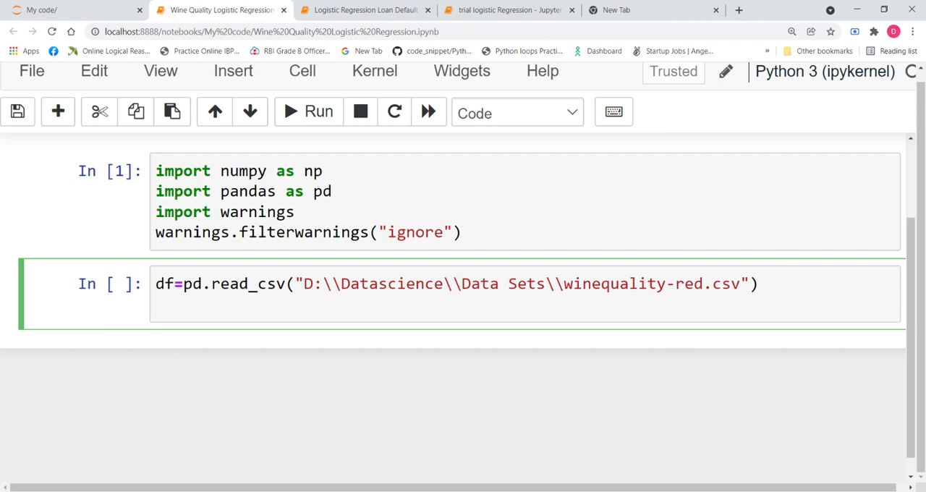
type("d")
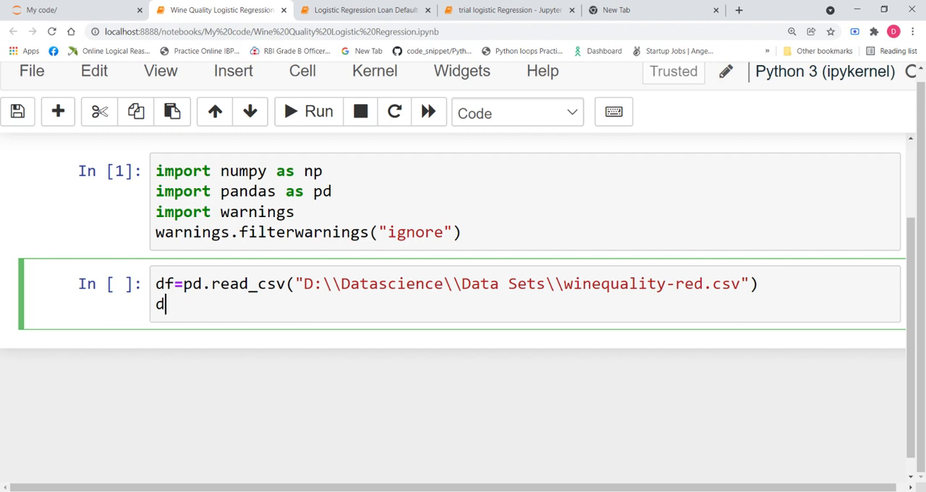
type(".head")
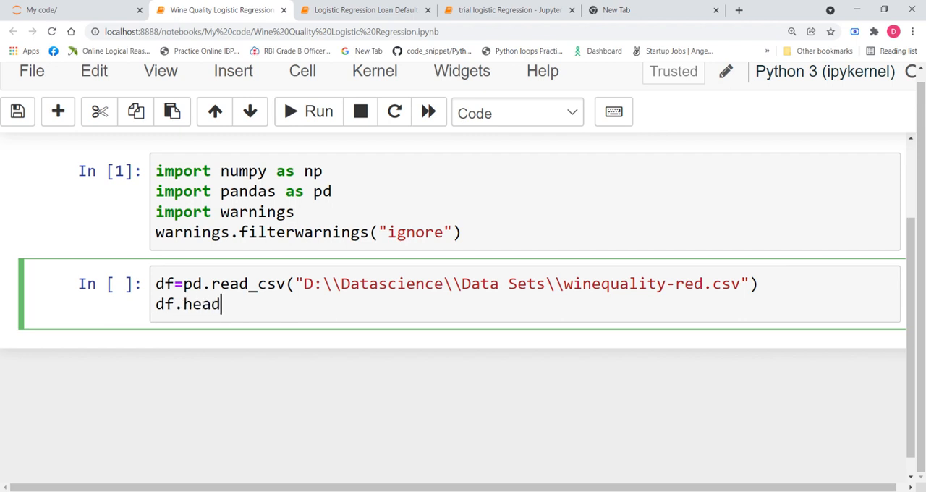
type("()")
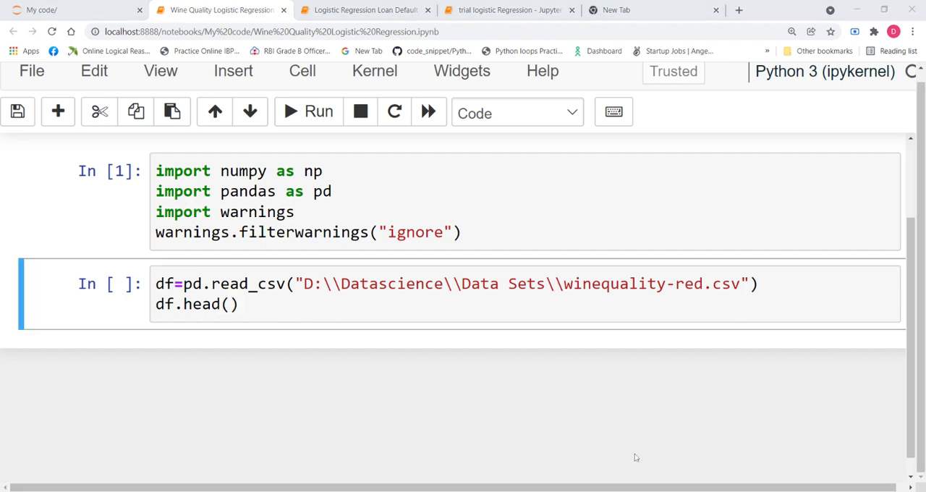
Run the loading cell to show five wine rows, save the notebook, and scroll down.
left_click(306, 110)
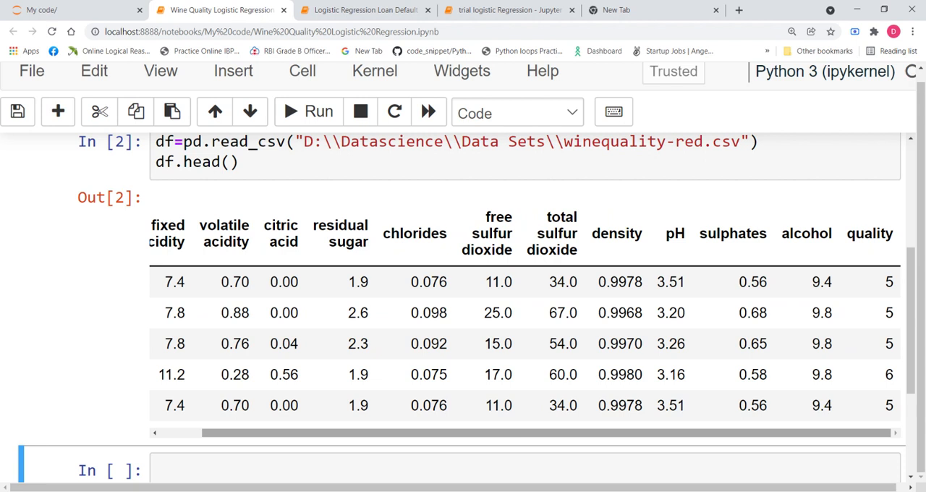
key("ctrl+s")
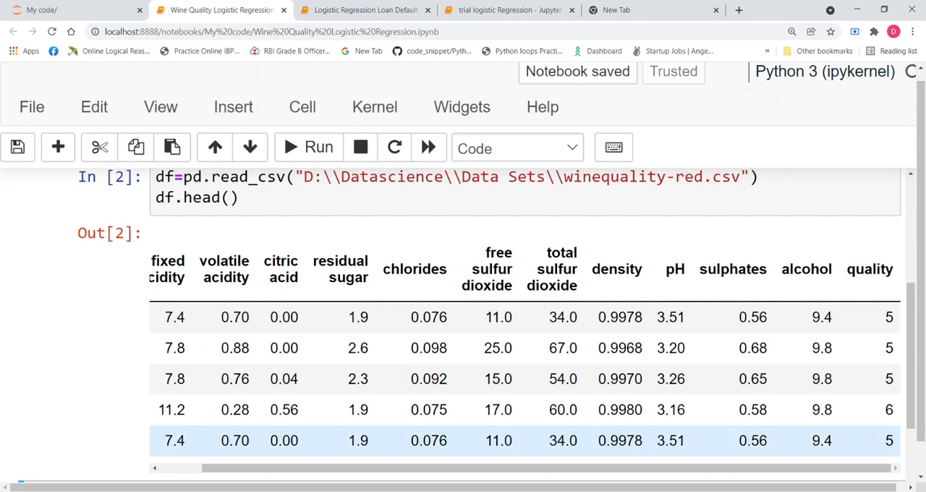
scroll("down", 3)
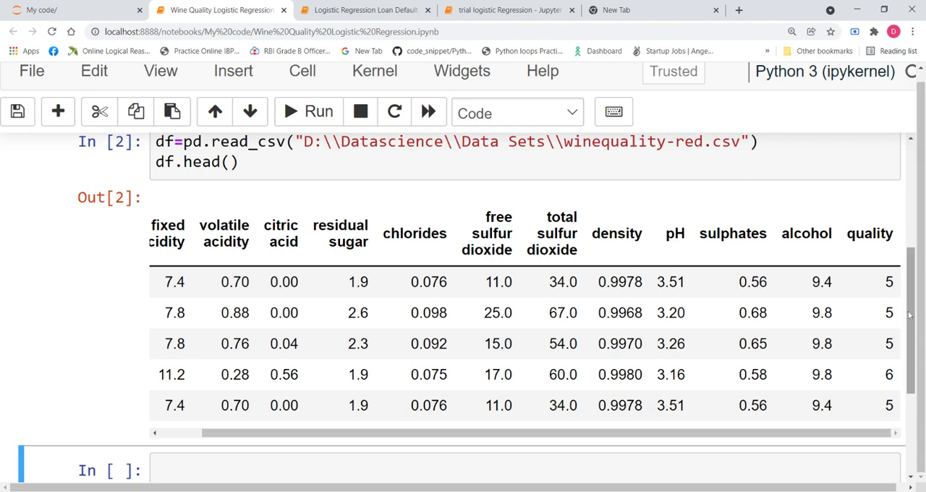
scroll("down", 3)
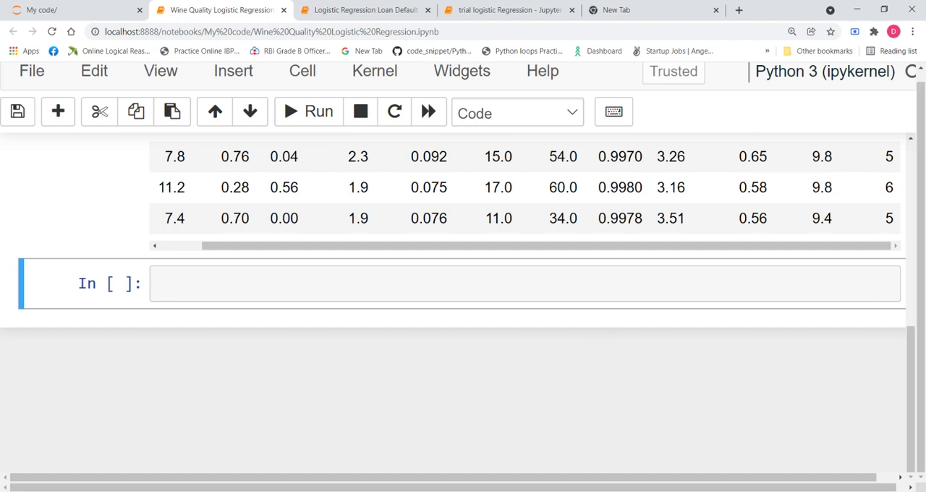
Run a cell setting x=df.iloc[:,0:-1] and y=df.iloc[:,-1].
type("x=df")
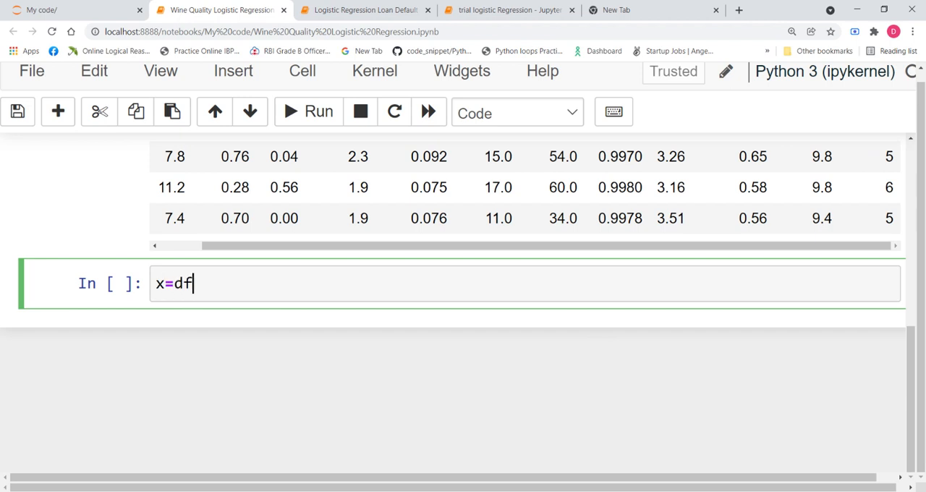
type(".iloc[]")
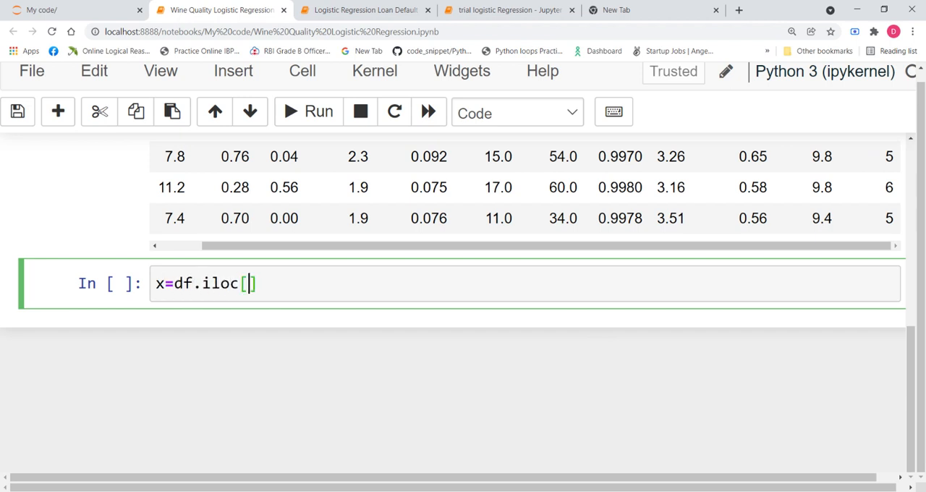
type(":")
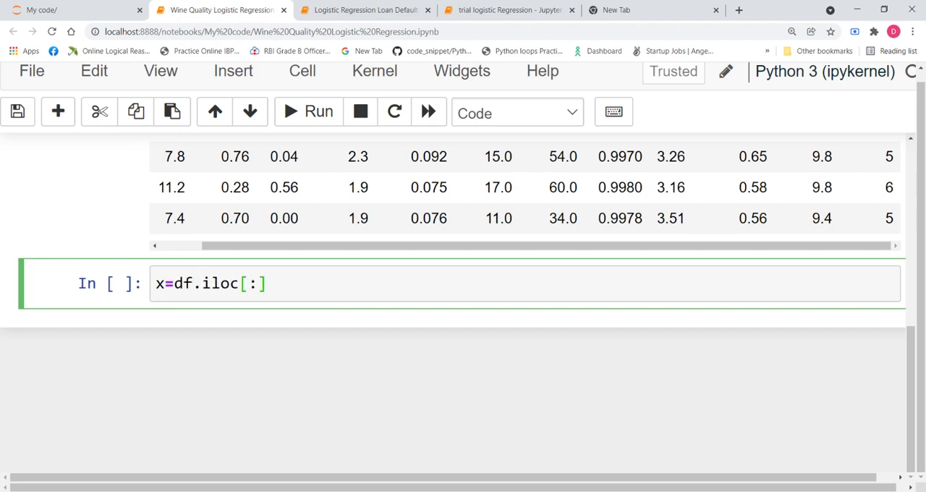
type(",")
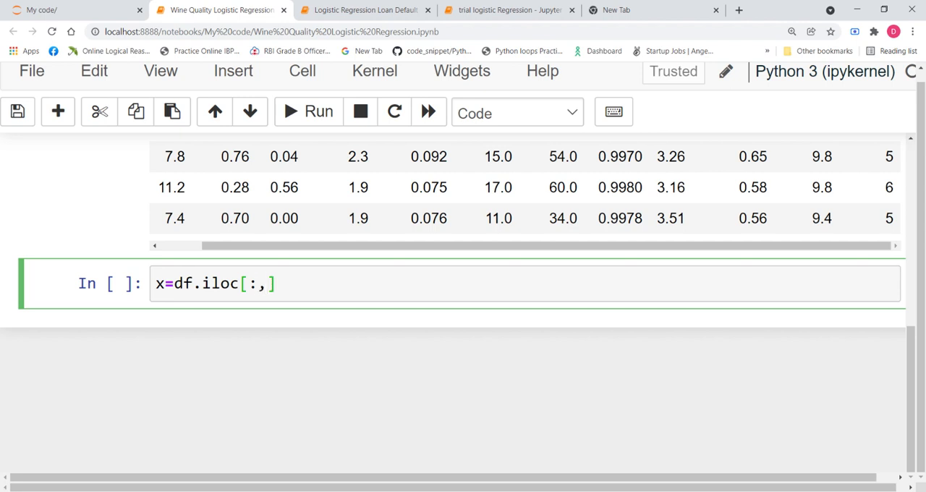
mouse_move(268, 283)
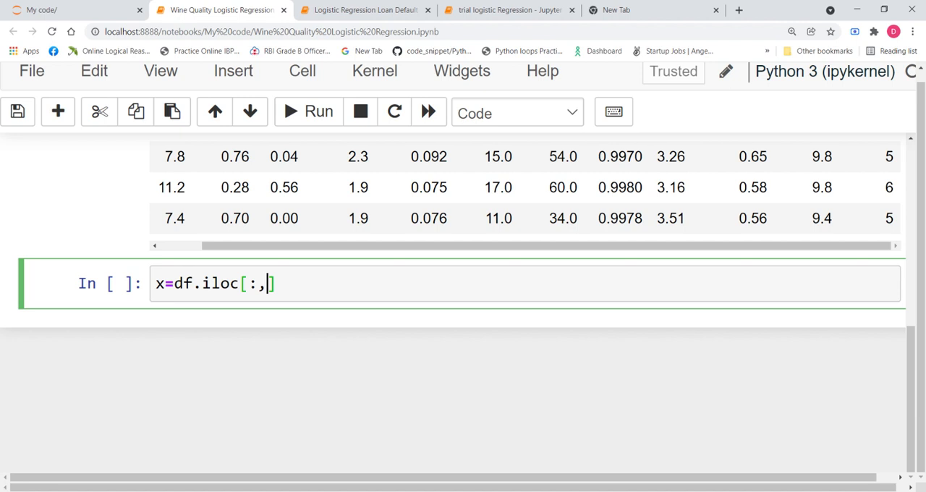
type("0:-1")
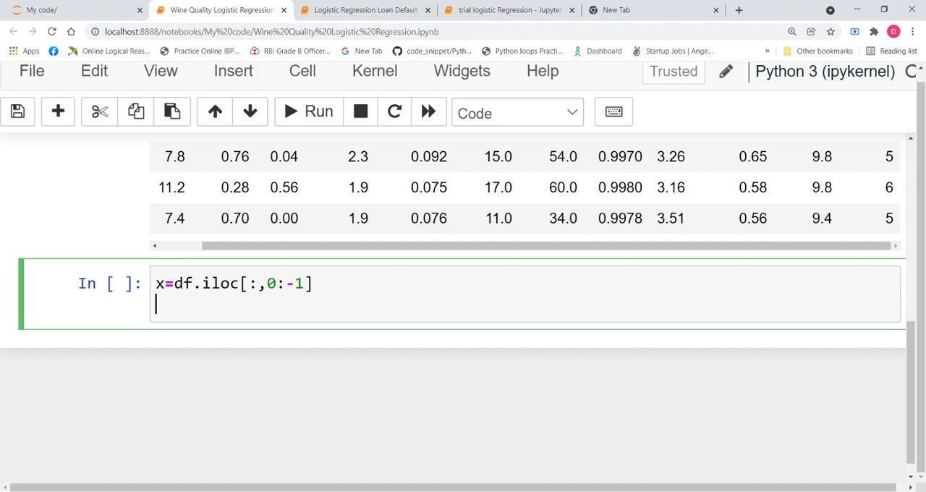
type("y=d")
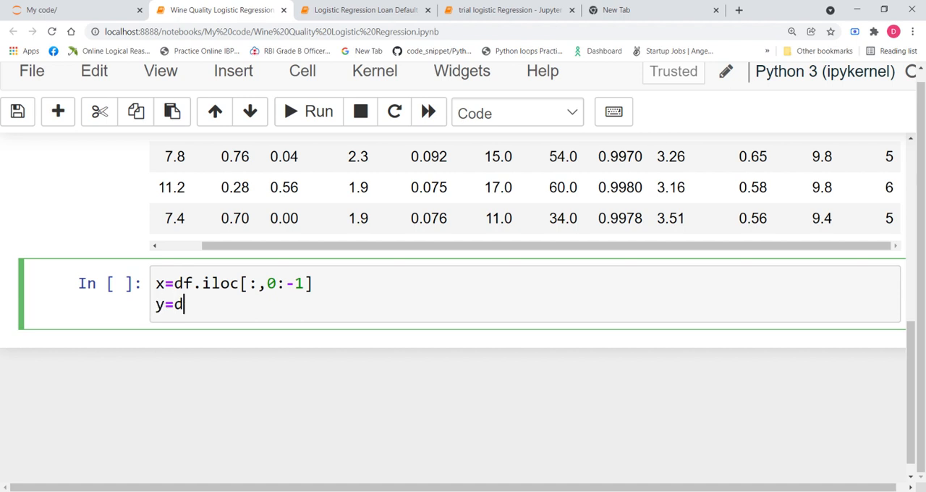
type("f.iloc")
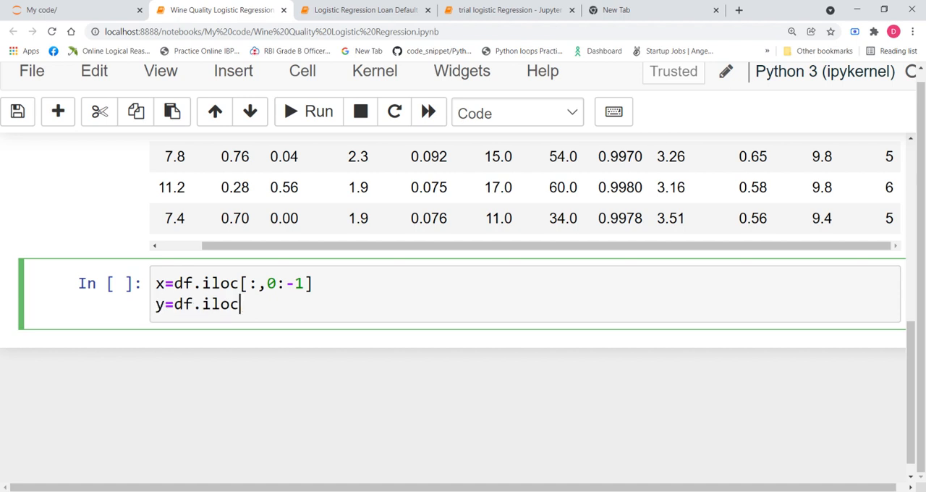
type("[:]")
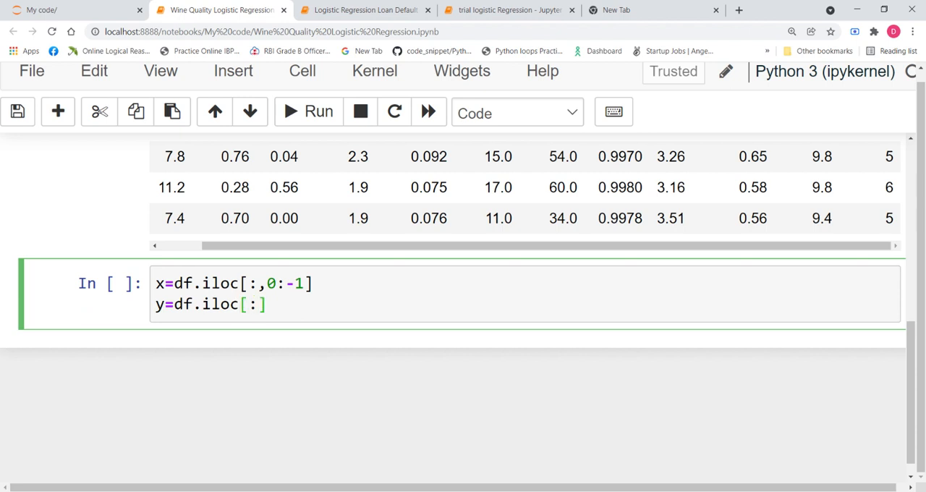
type(",")
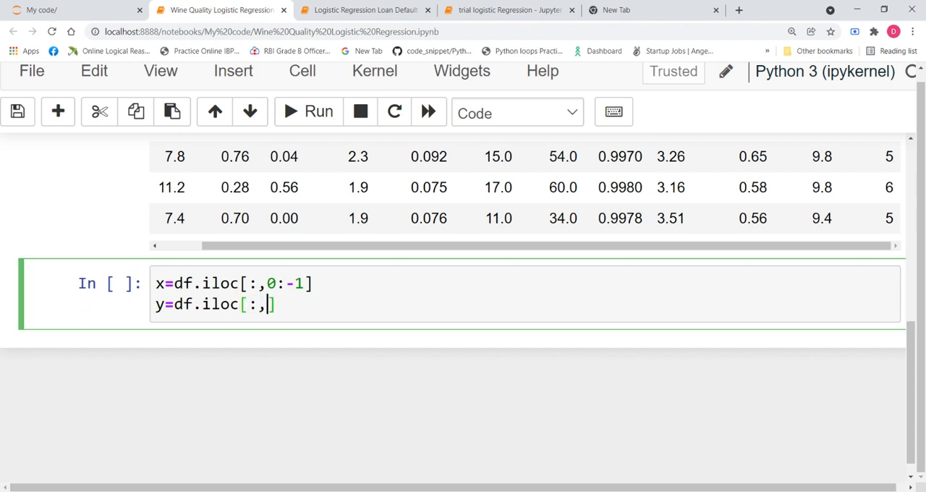
type("-1")
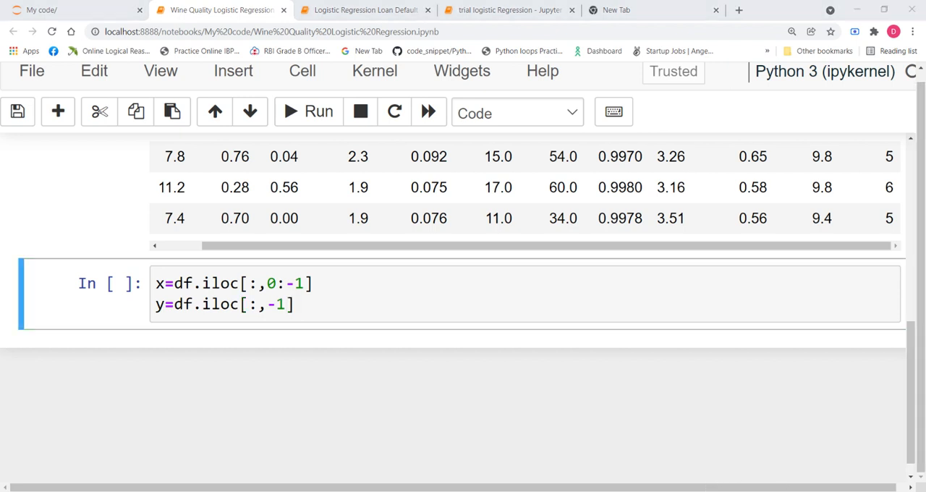
mouse_move(673, 457)
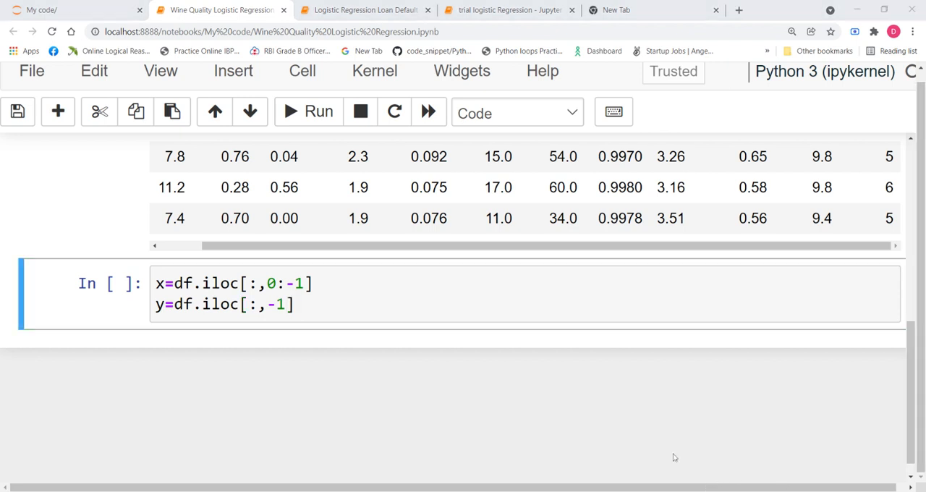
left_click(317, 111)
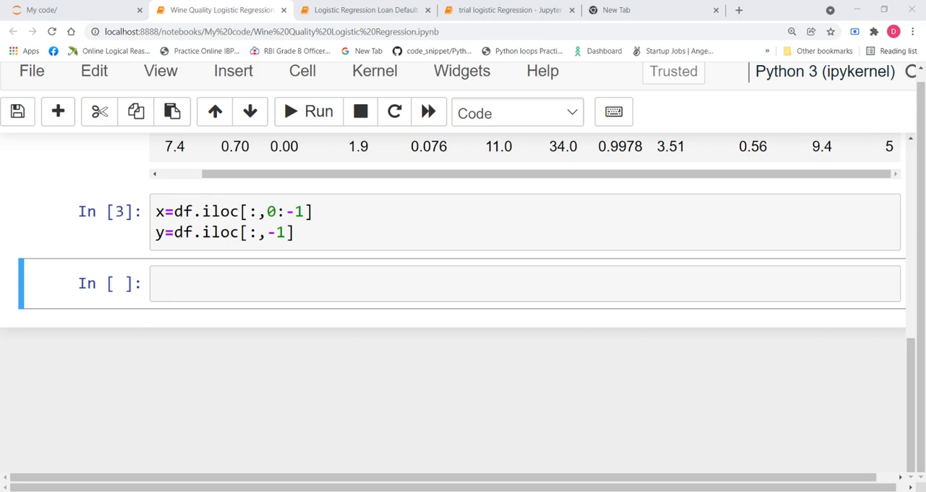
Import train_test_split from sklearn.model_selection in the new cell.
left_click(507, 283)
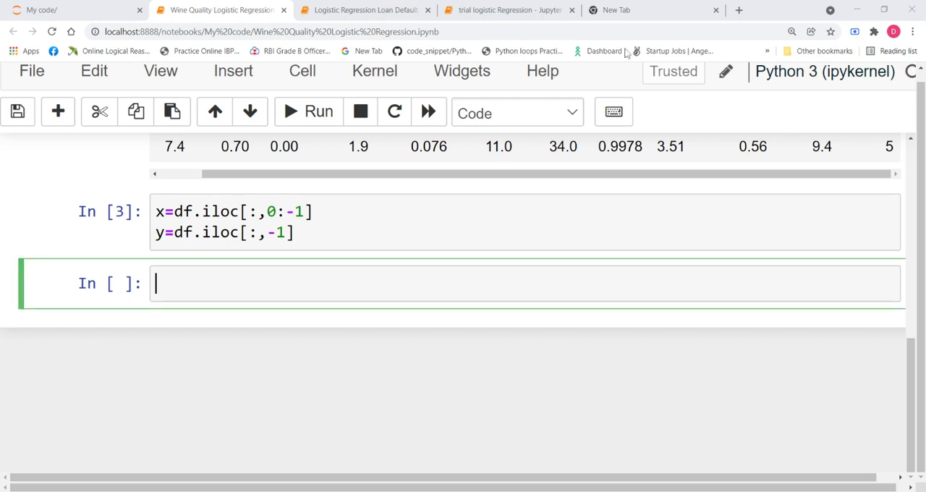
type("f")
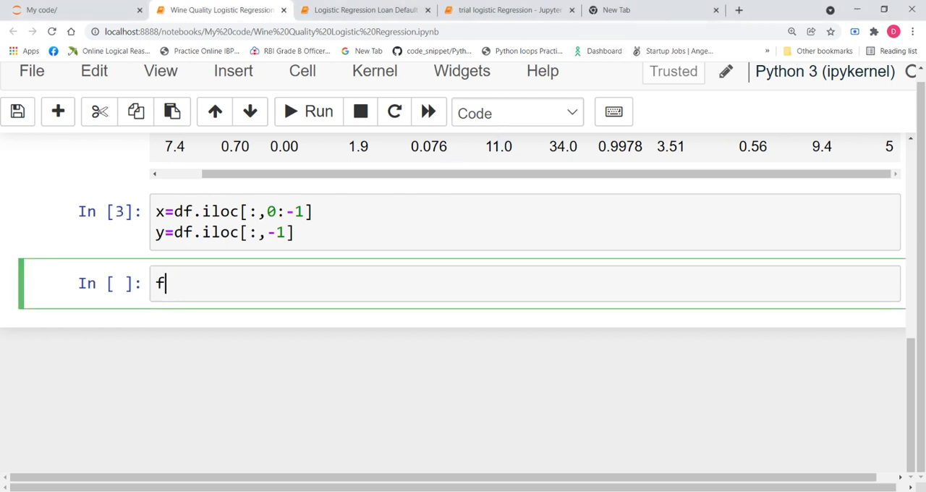
type("rom")
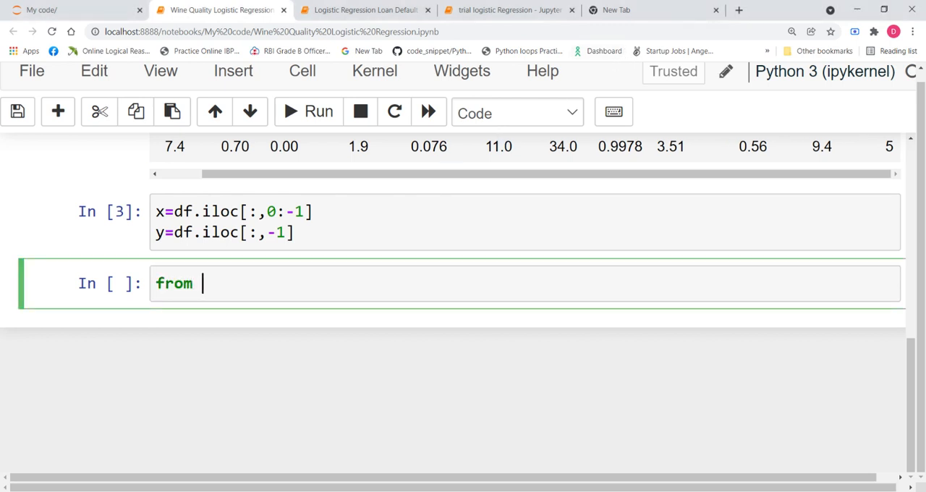
type("sklearn")
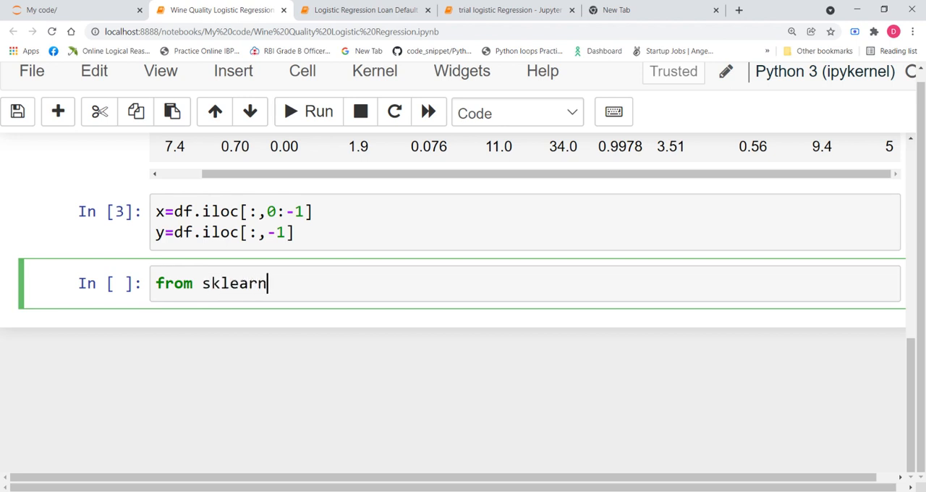
type(".model_")
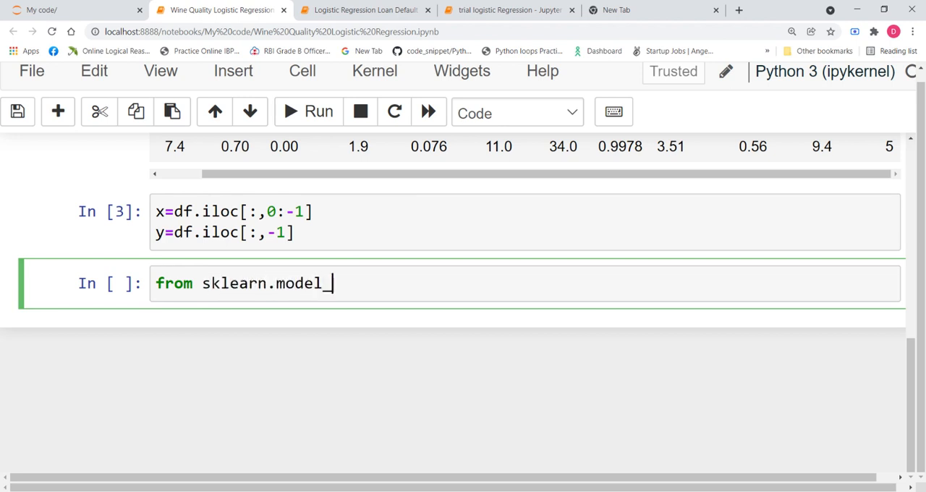
type("selectio")
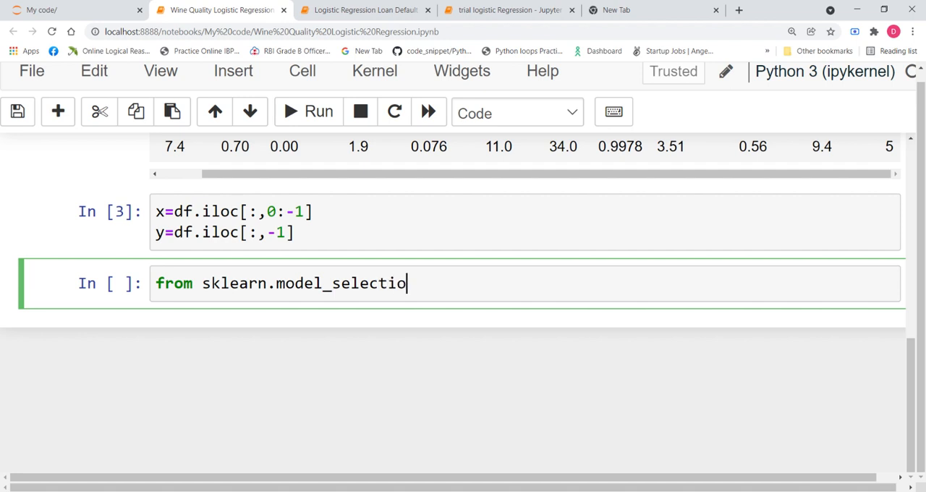
type("n import")
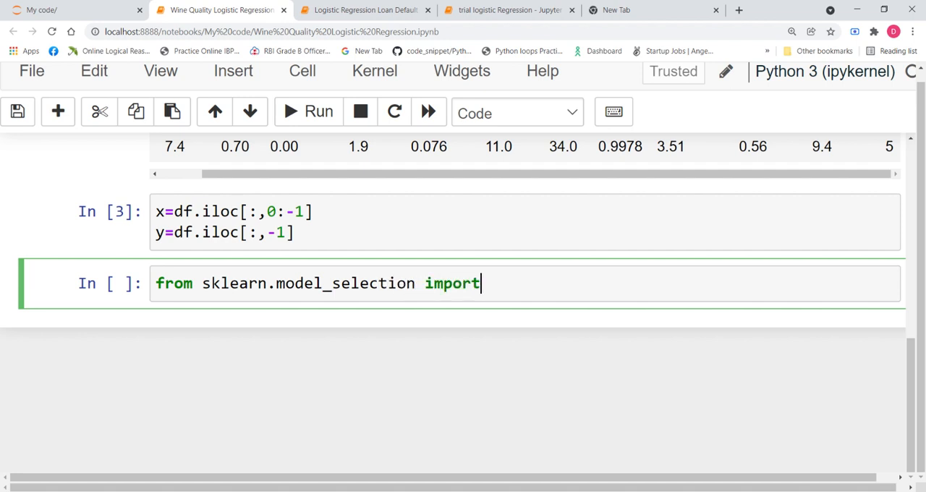
type("train")
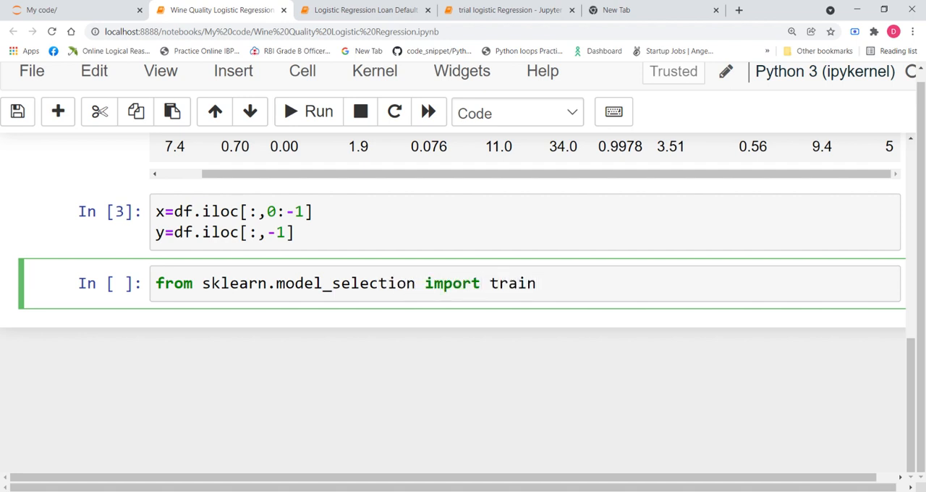
type("_test")
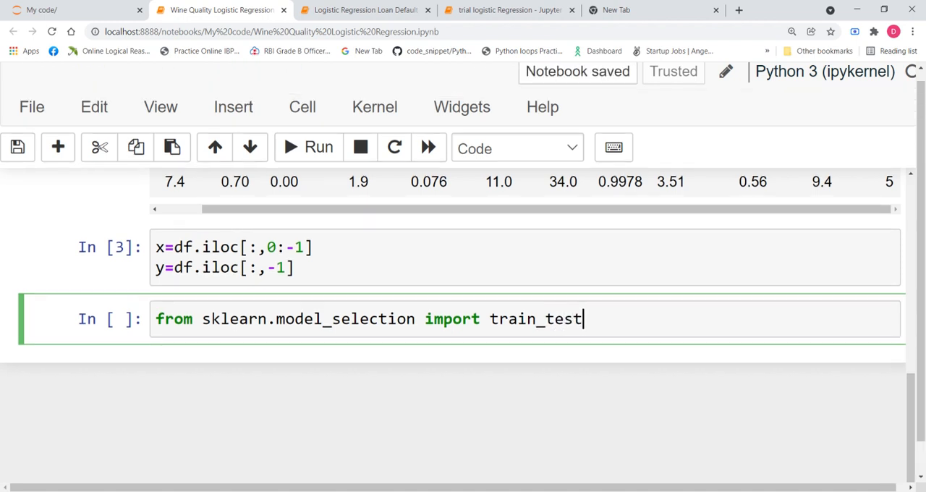
type("_split")
type("xt")
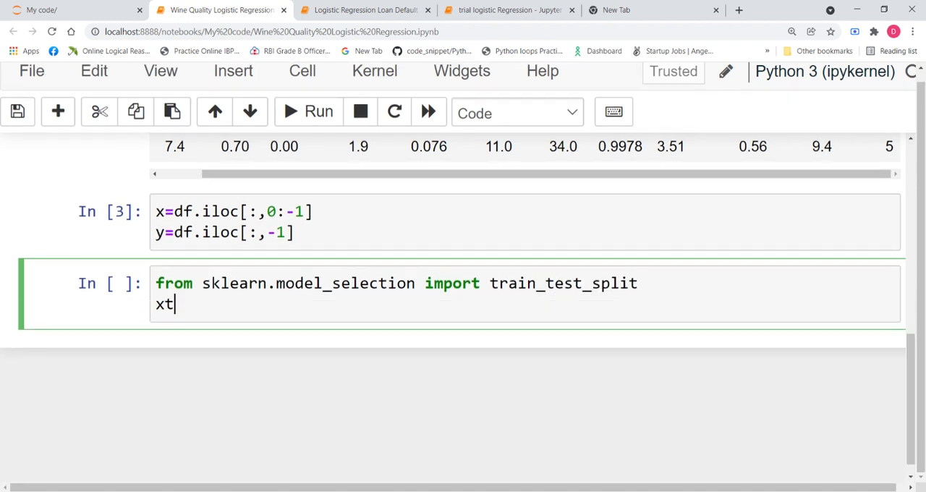
Assign xtrain, xtest, ytrain, ytest from train_test_split(x,y,test_size=0.3,random_state=1) and run it.
type("rain,xte")
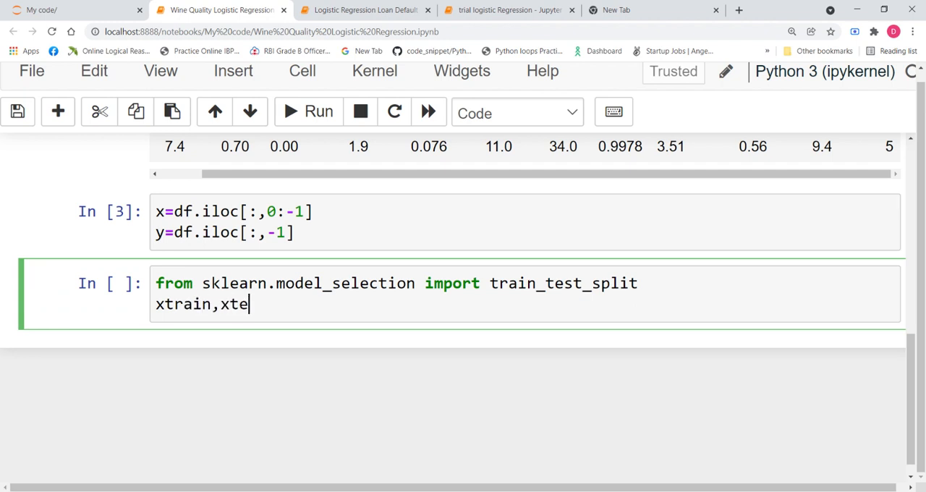
type("st,yt")
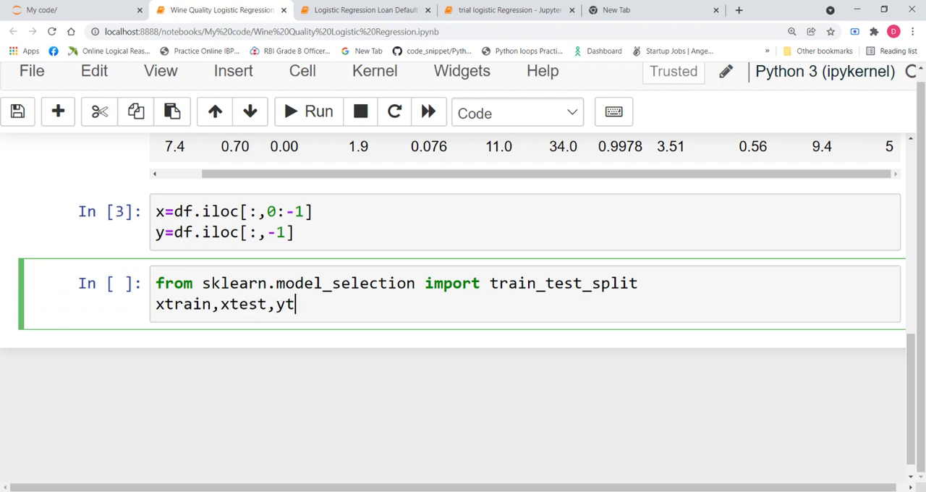
type("rain,yte")
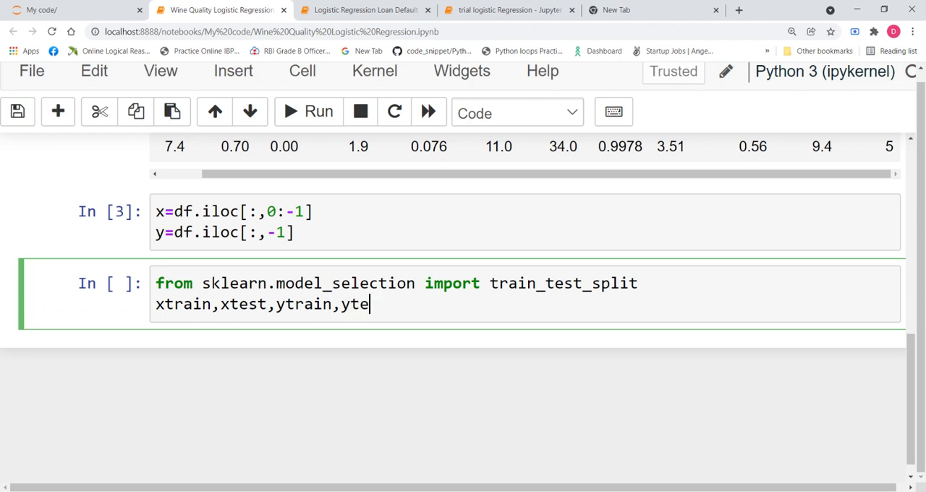
type("st=tra")
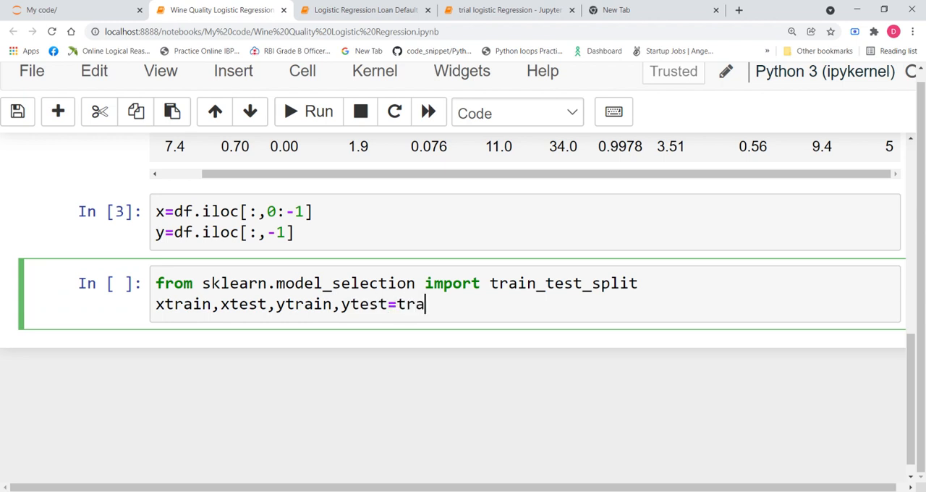
type("in_test")
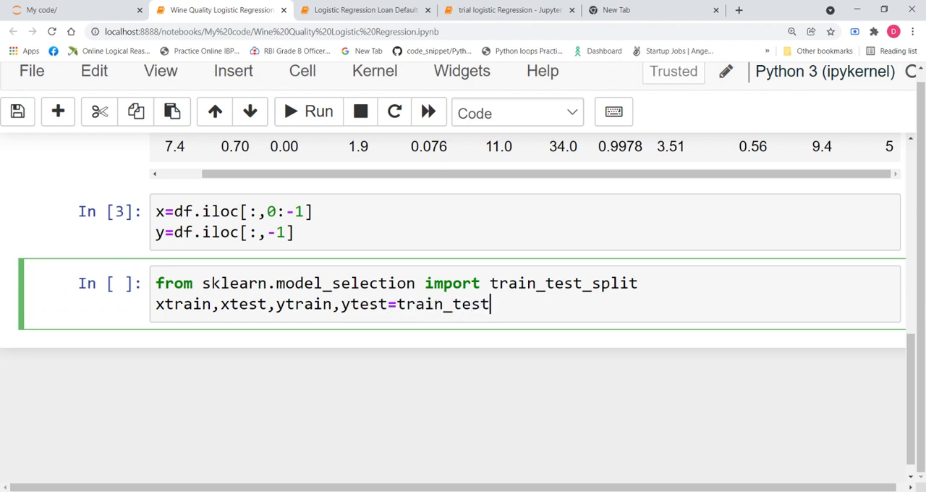
type("_split")
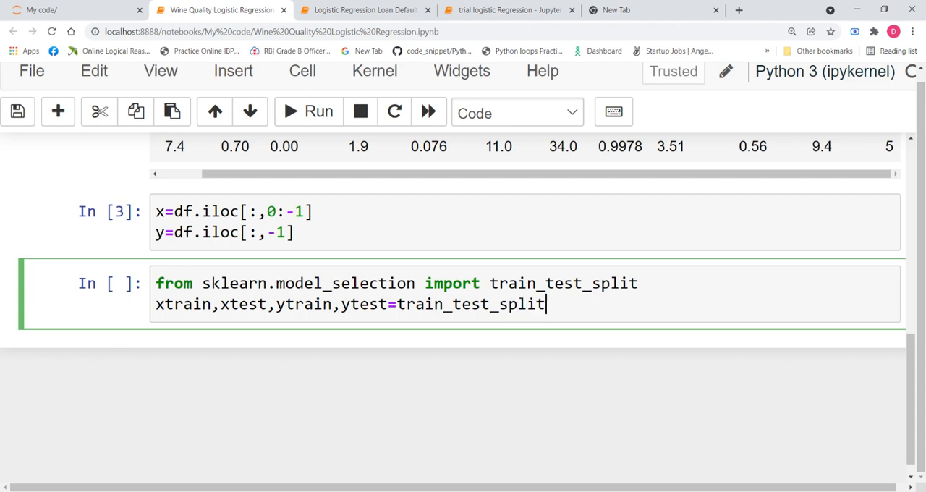
type("(x,y)")
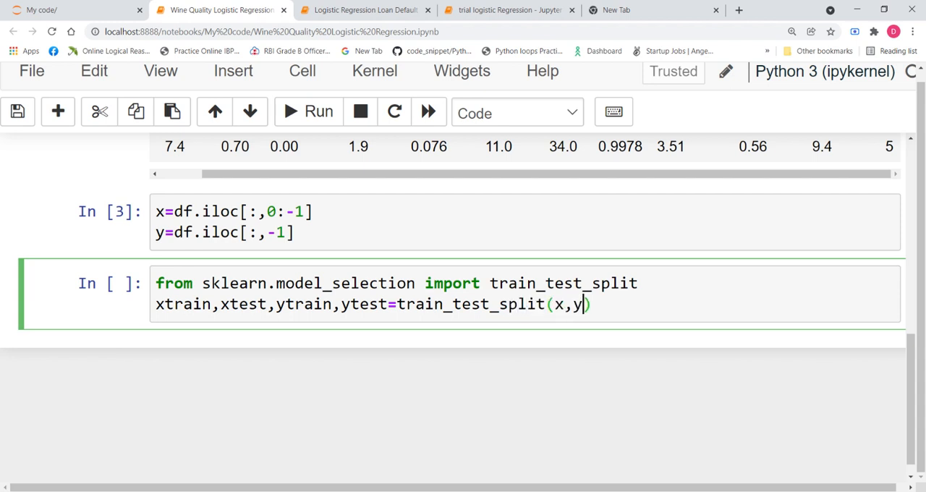
type(",test")
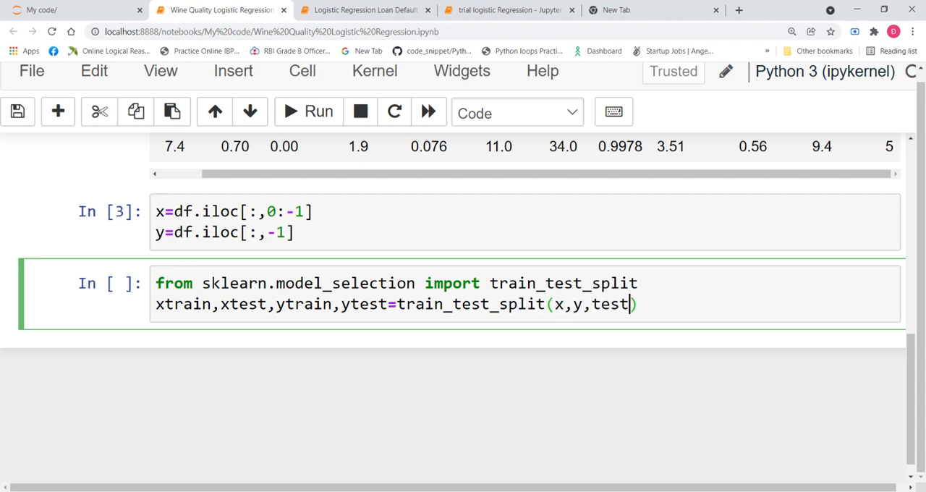
type("_size")
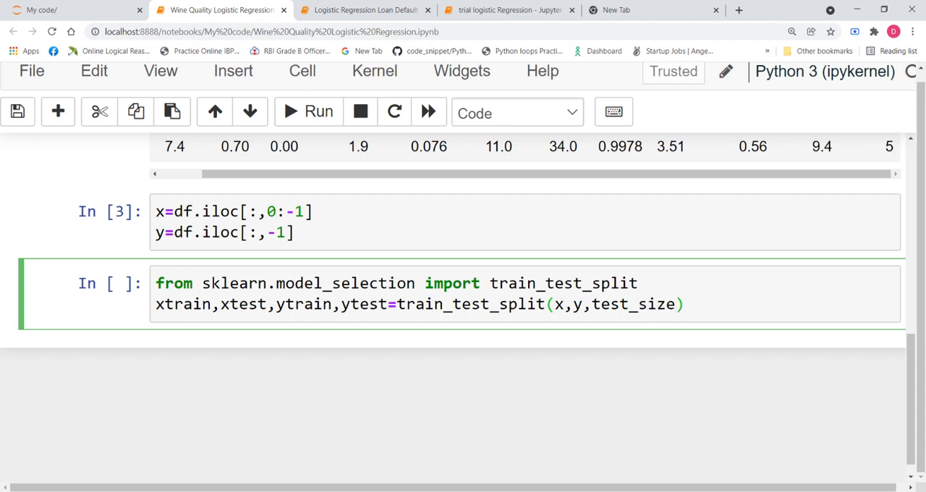
type("=0")
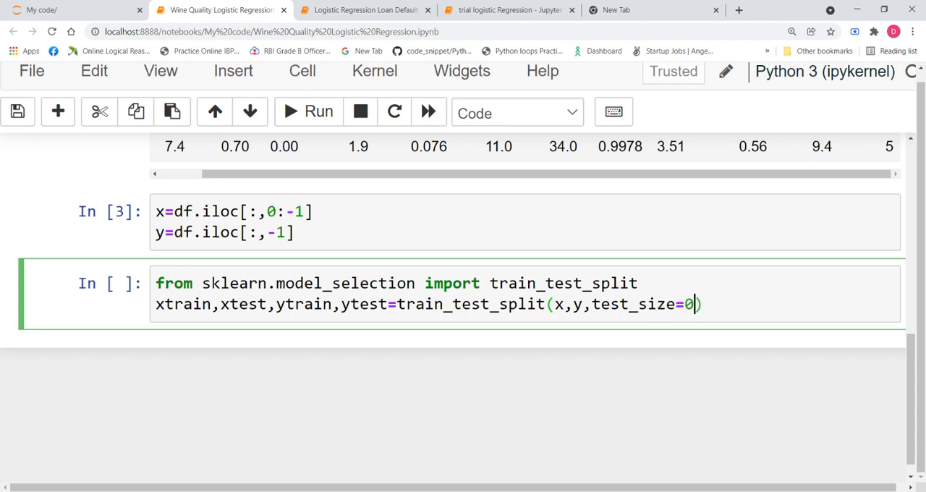
type(".3")
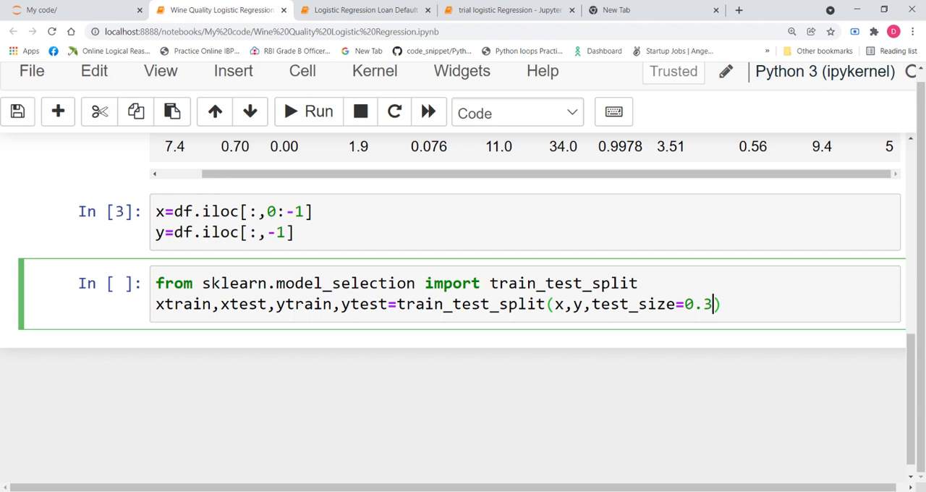
type(",rand")
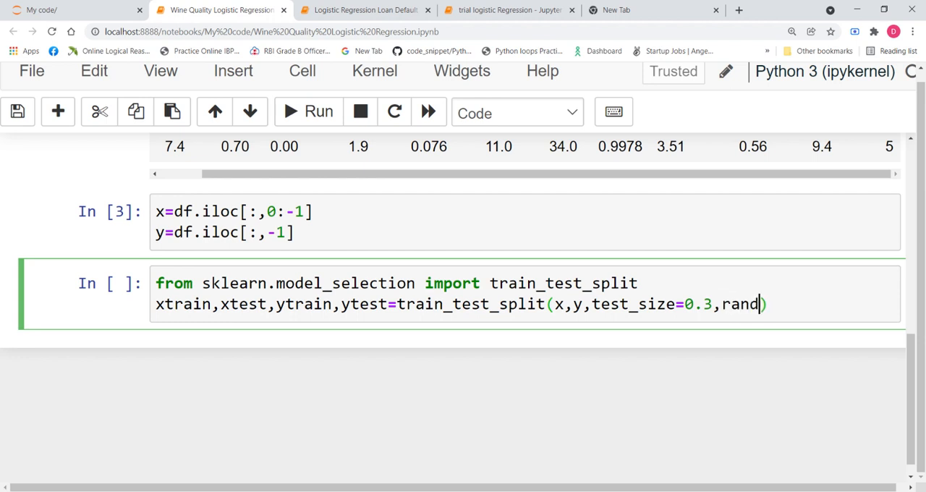
type("om")
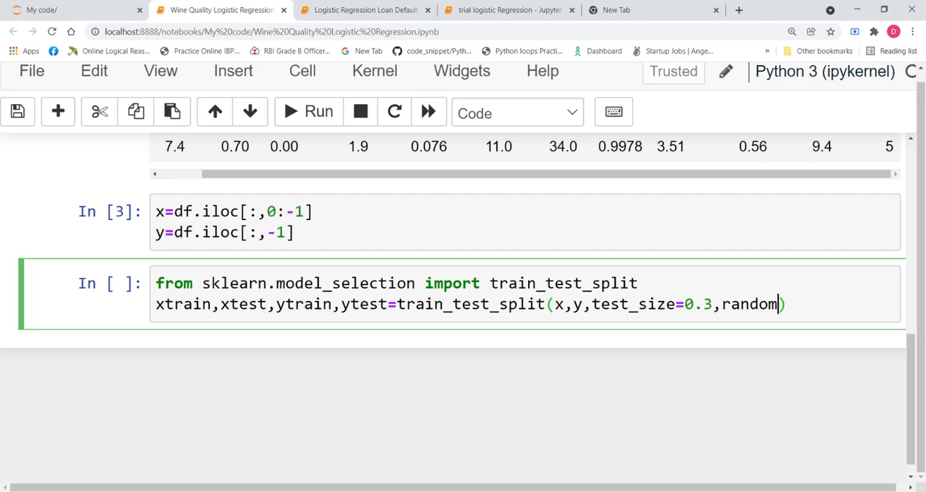
type("_state=")
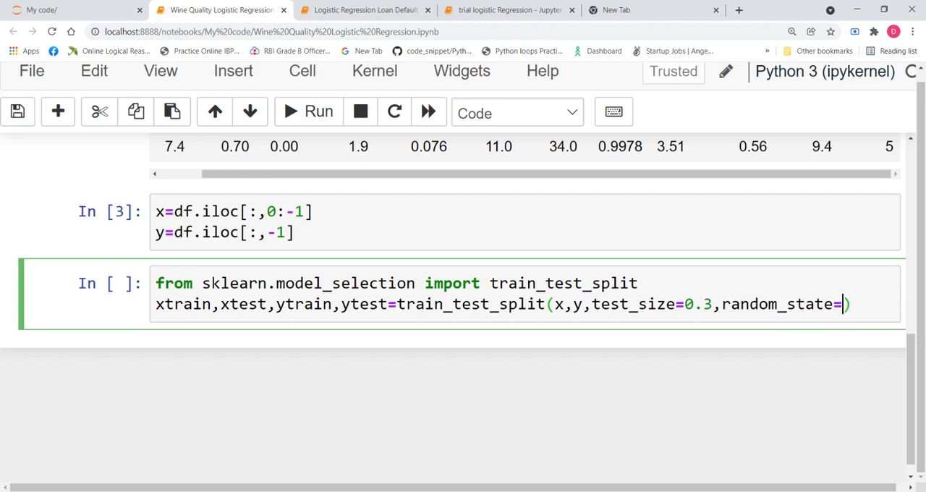
type("1")
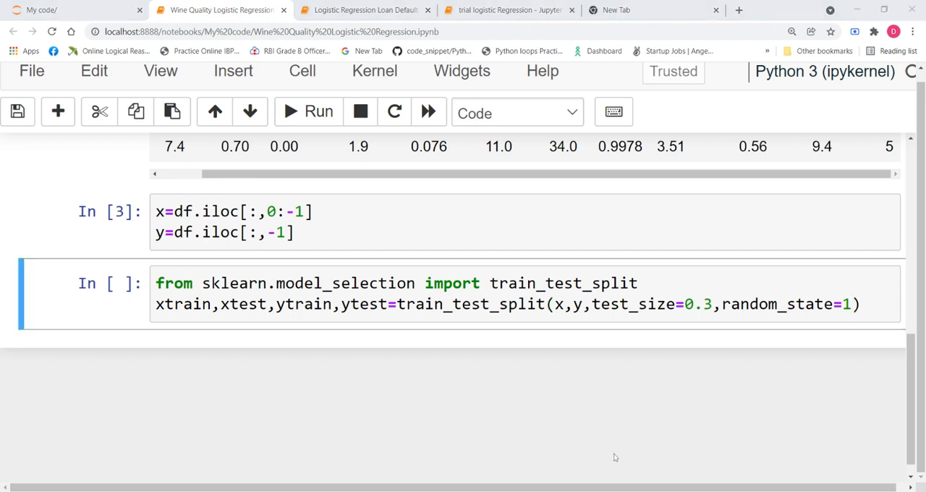
left_click(318, 112)
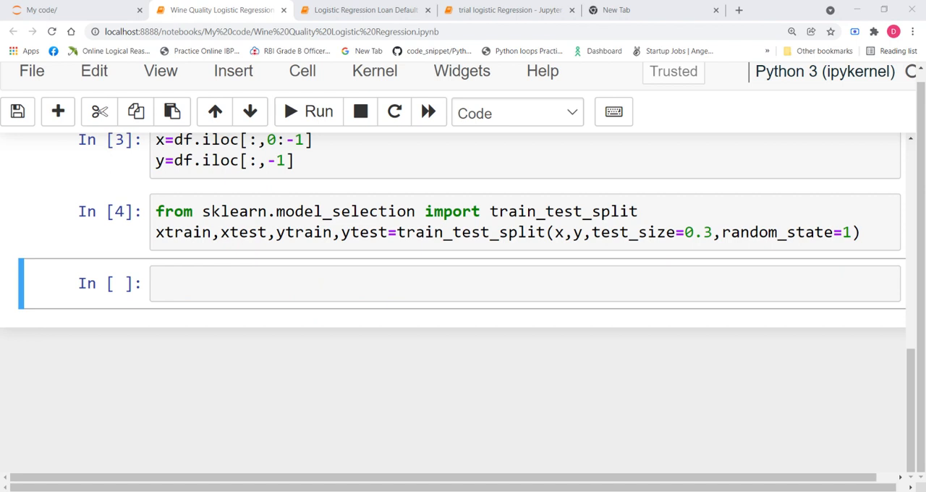
left_click(506, 282)
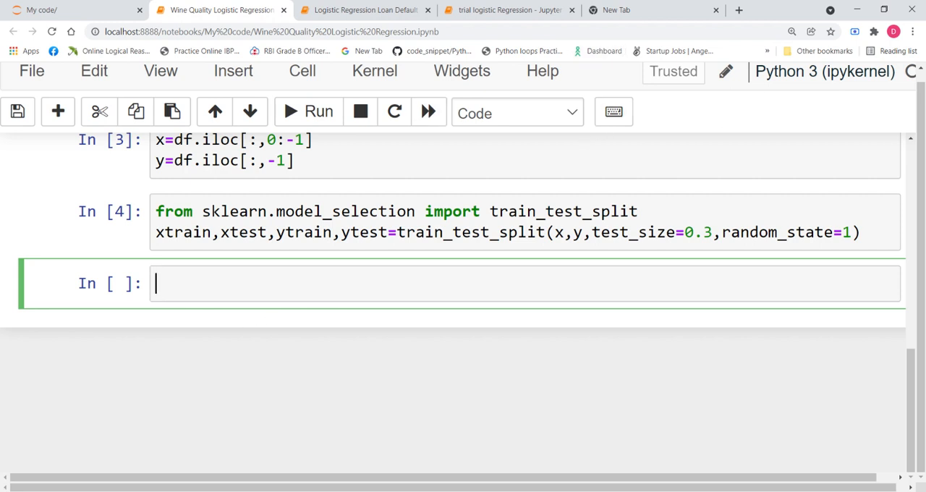
Import LogisticRegression from sklearn.linear_model and create logreg=LogisticRegression().
type("f")
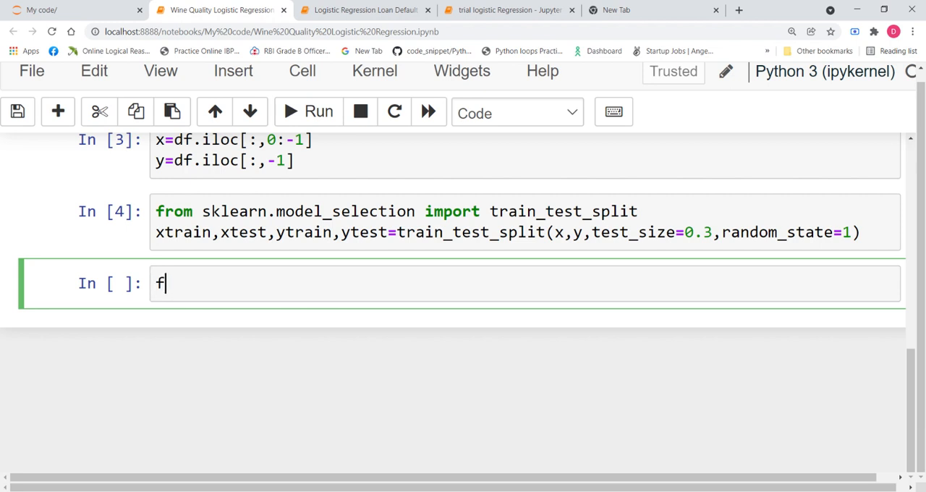
type("rom")
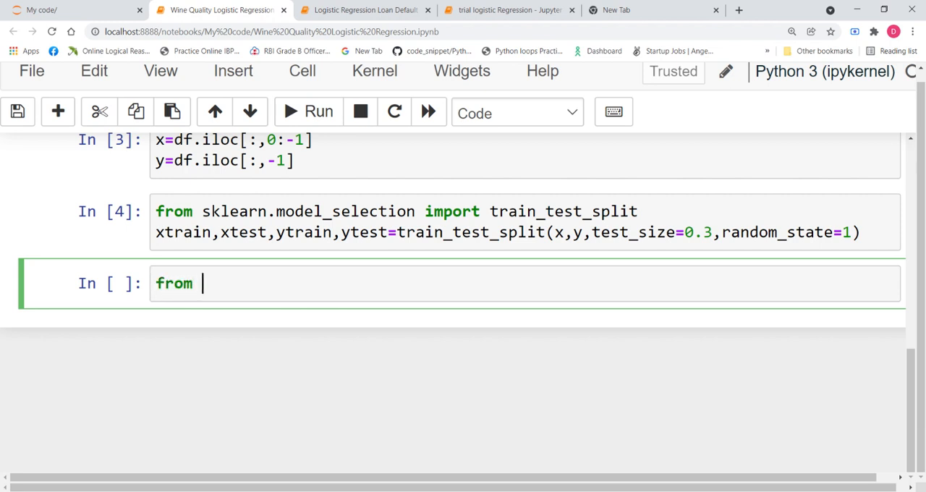
type("sklearn")
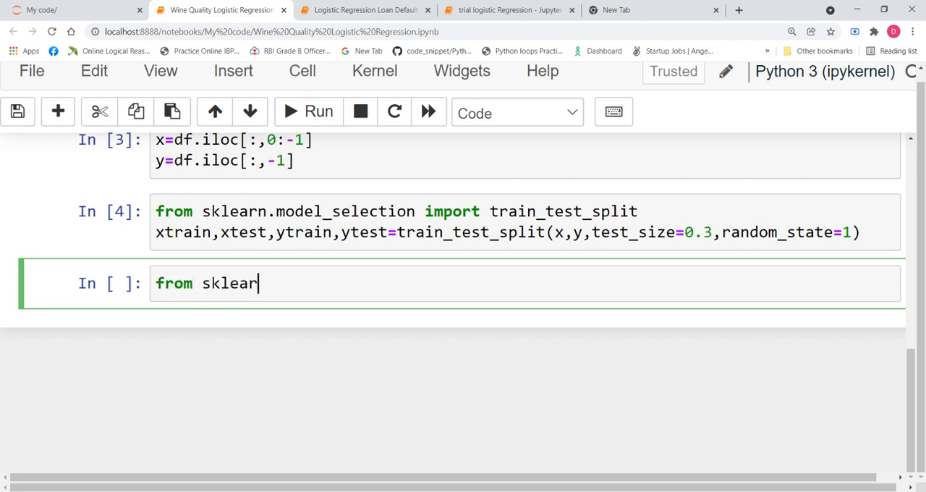
type("n.lin")
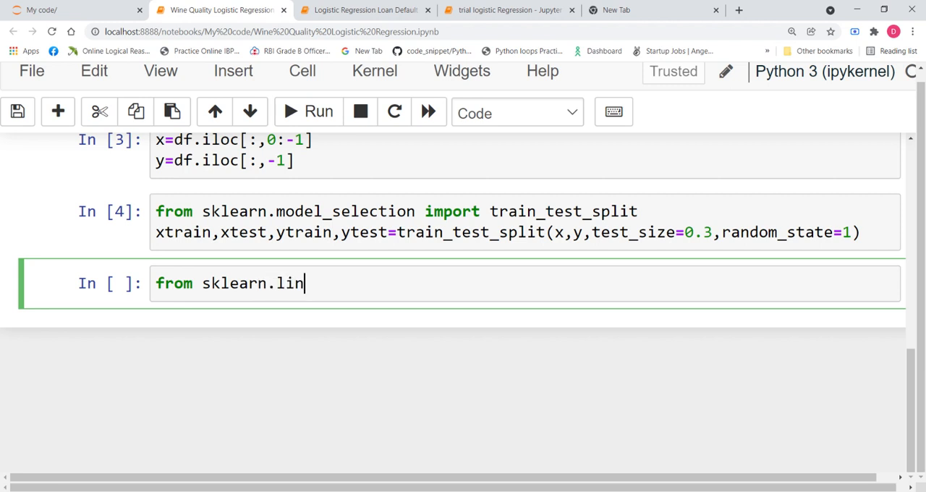
type("ear_mod")
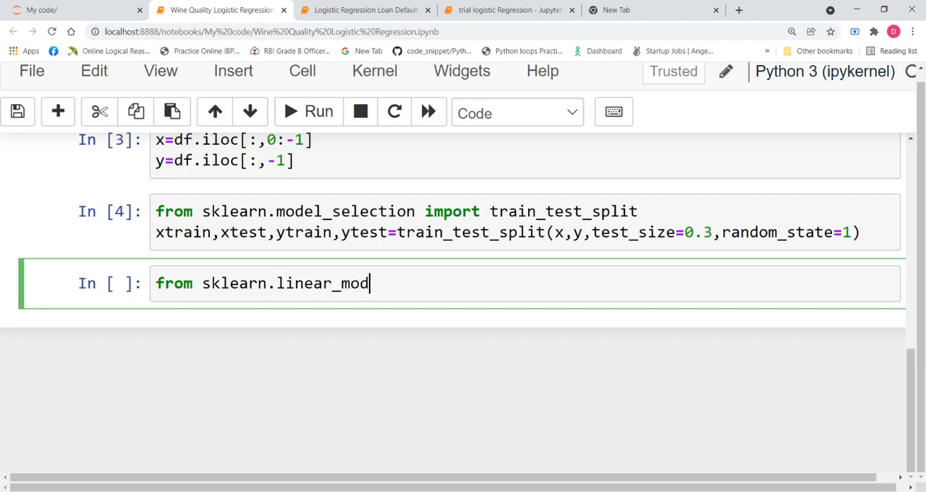
type("el i")
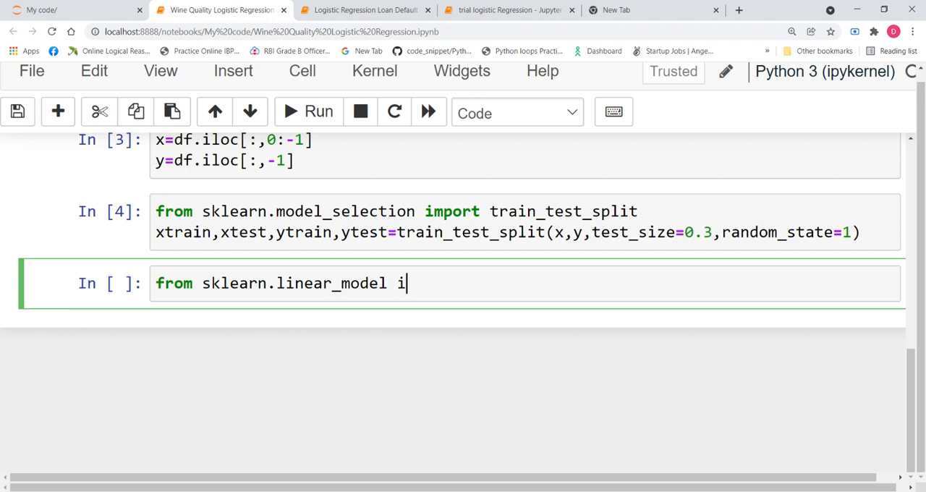
type("mport L")
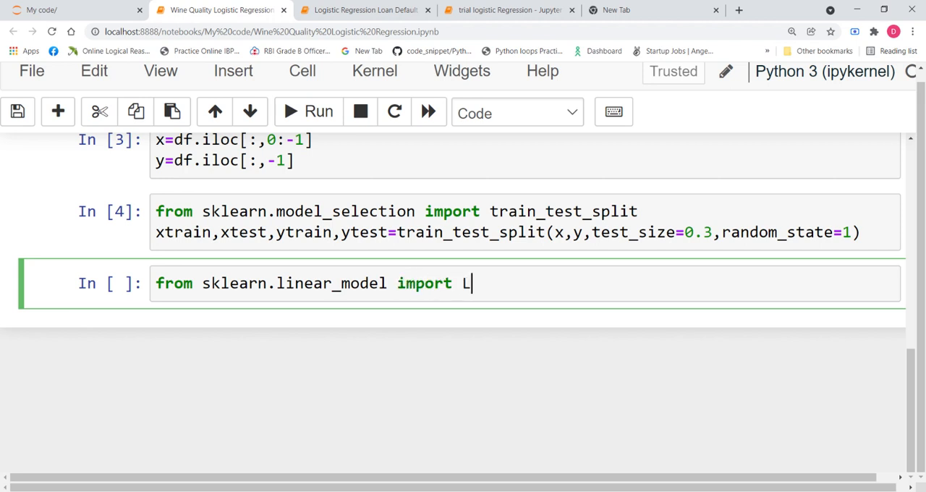
type("ogisticRegression")
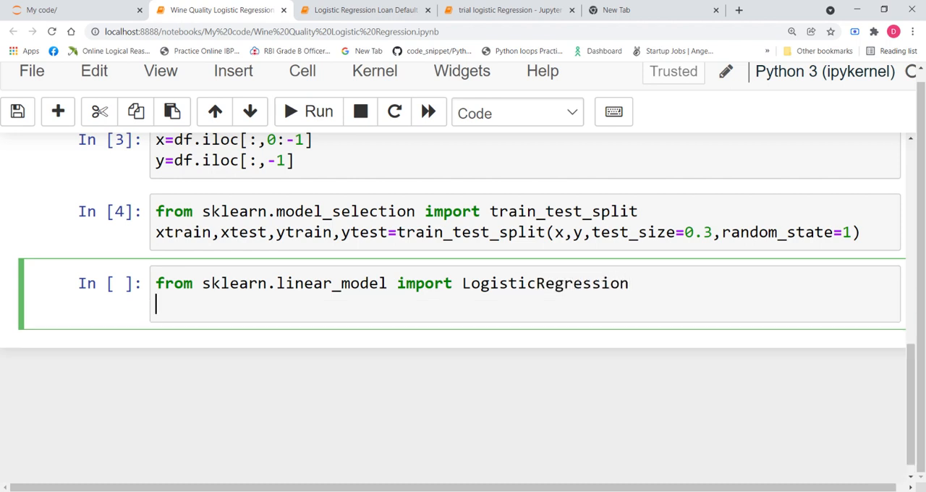
type("log")
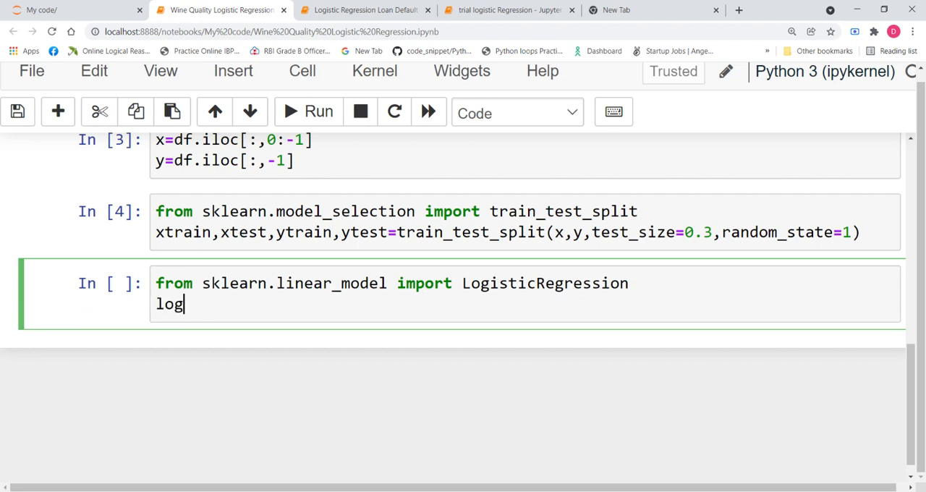
type("reg=")
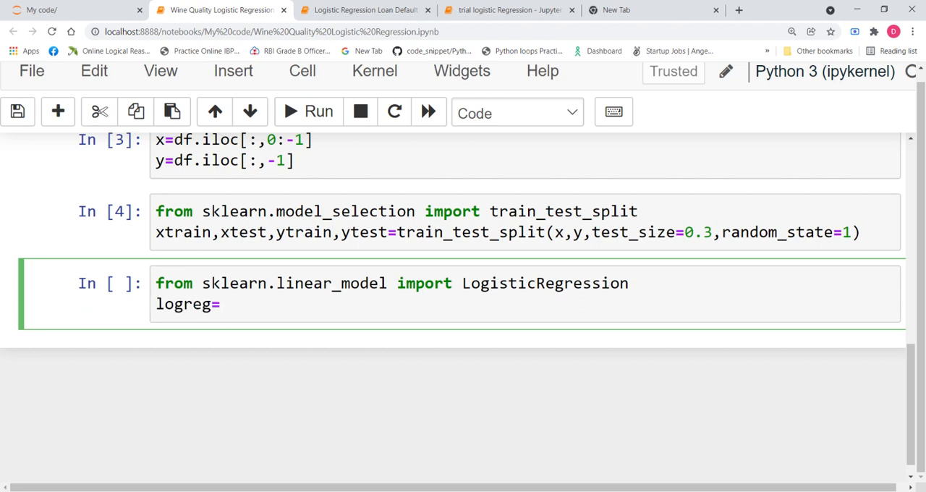
type("Logistic")
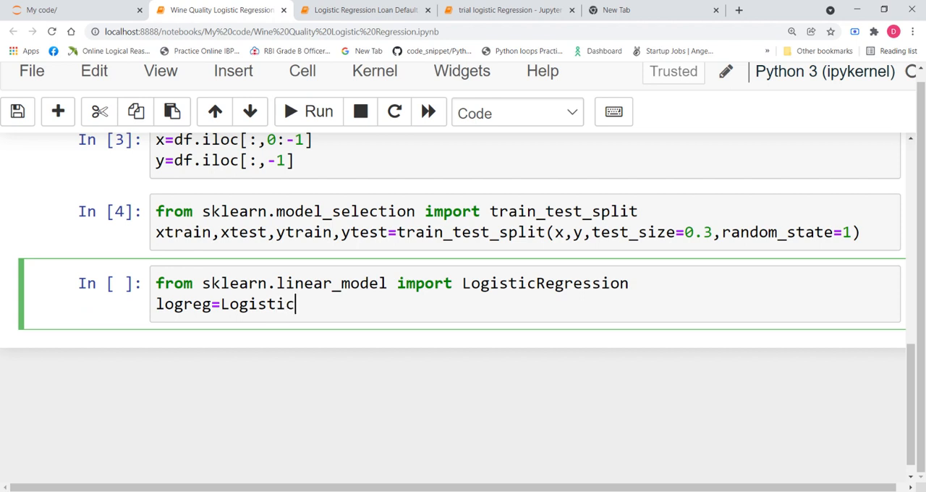
type("Regress")
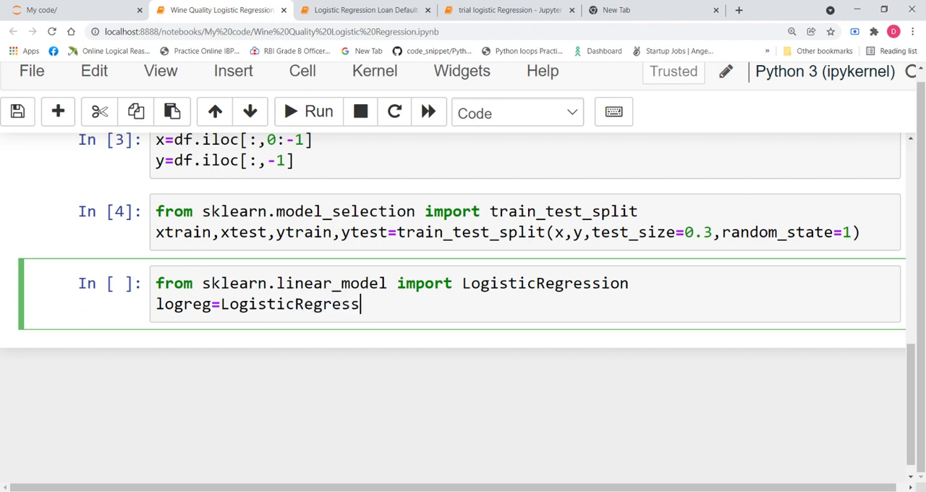
type("ion()")
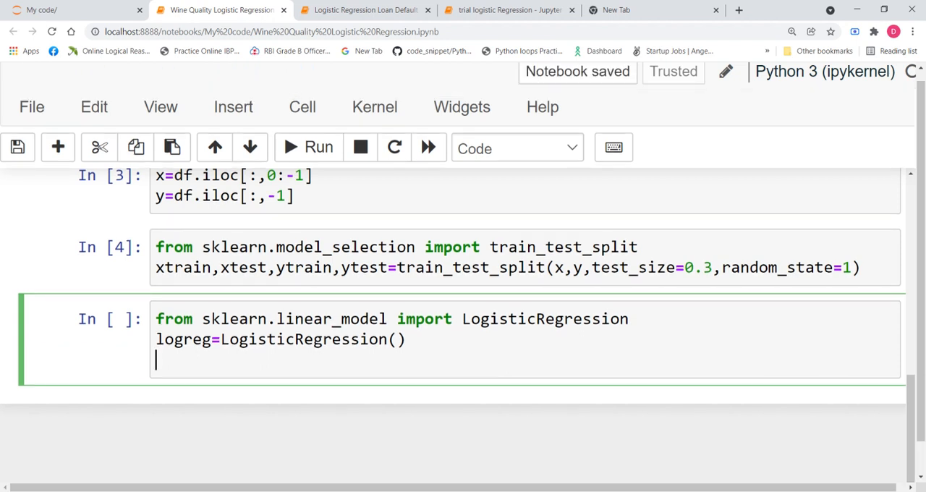
Add logreg.fit(xtrain,ytrain) and ypred=logreg.predict(xtest).
type("lo")
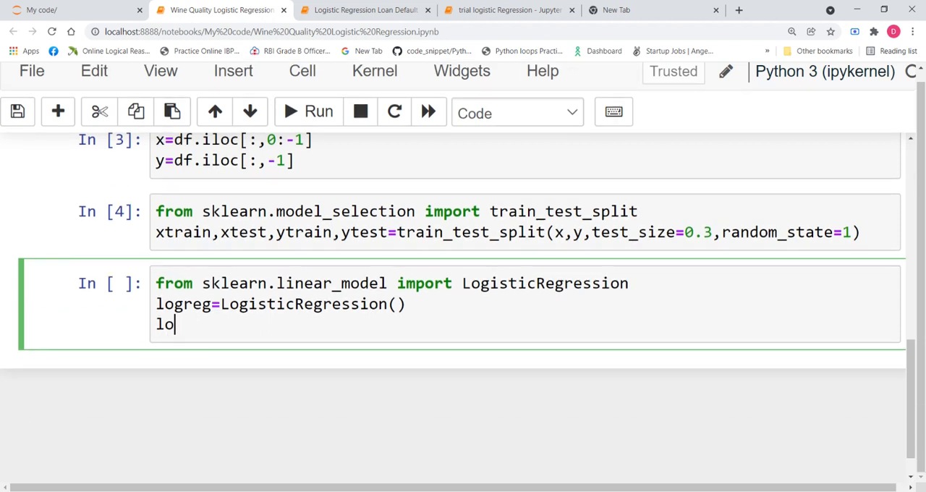
type("greg.")
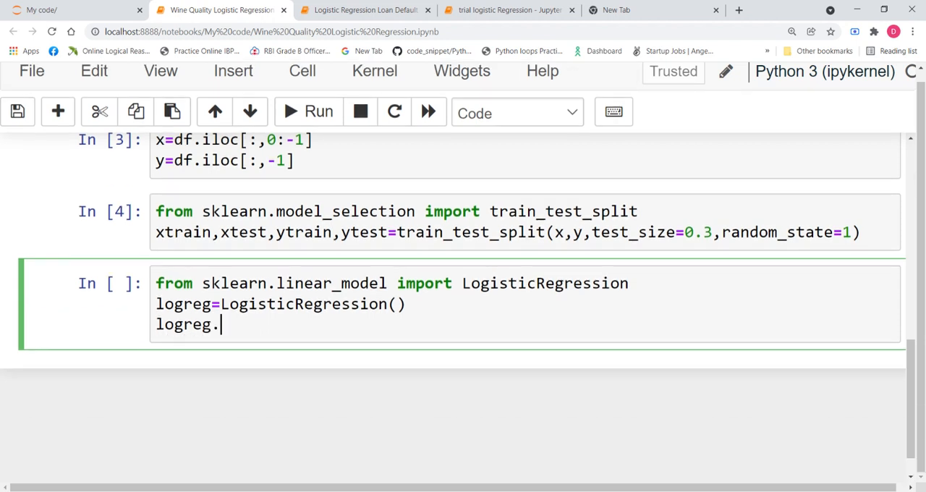
type("fit")
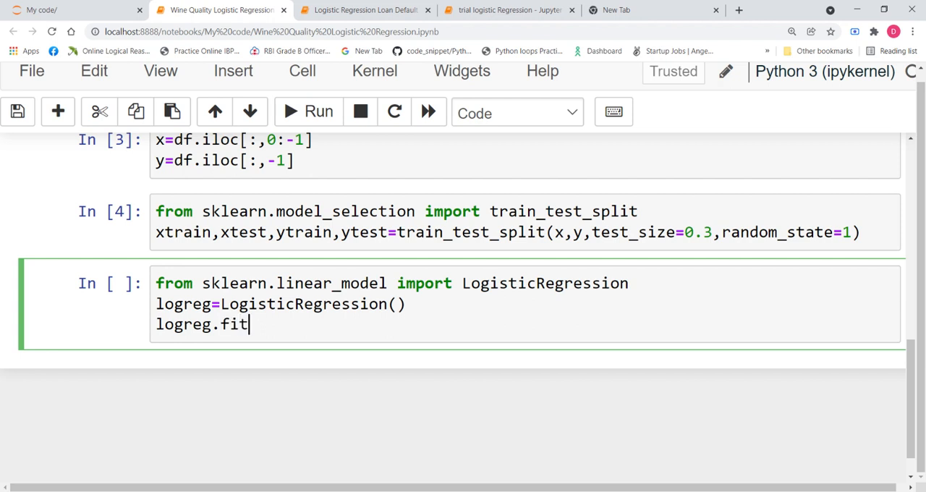
type("()")
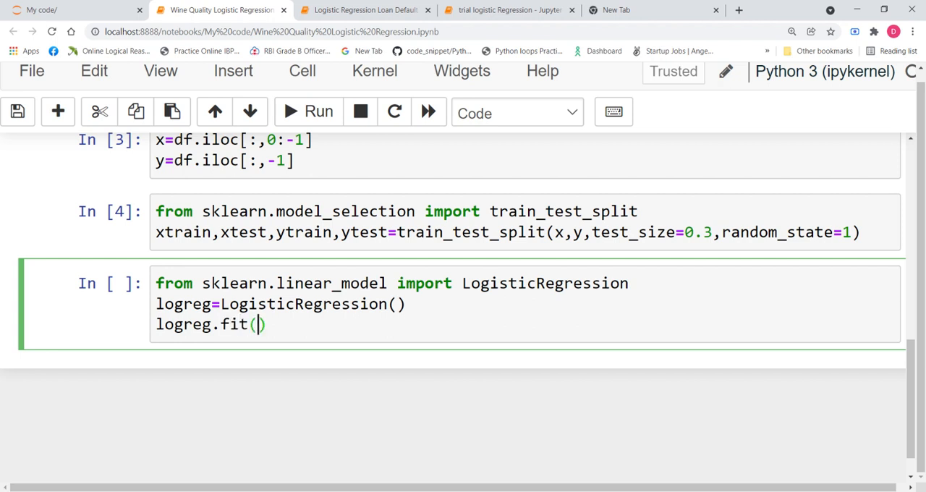
type("xt")
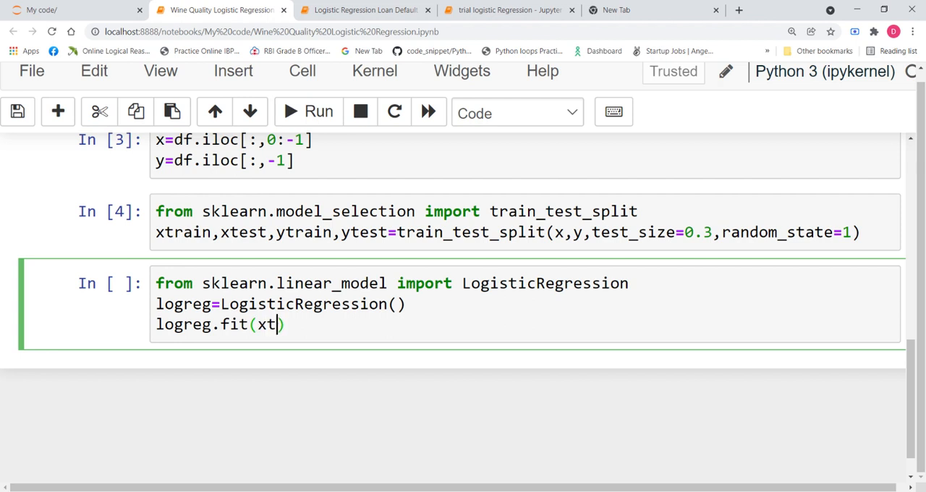
type("rain,y")
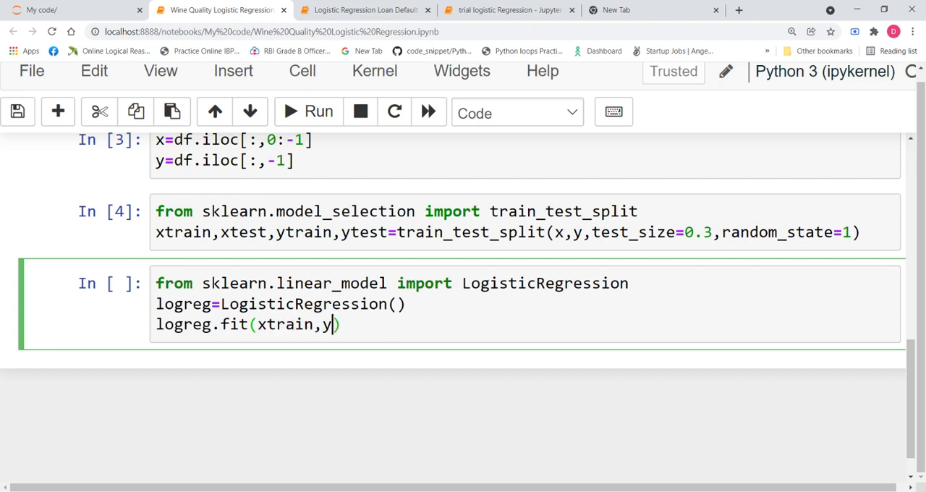
type("train")
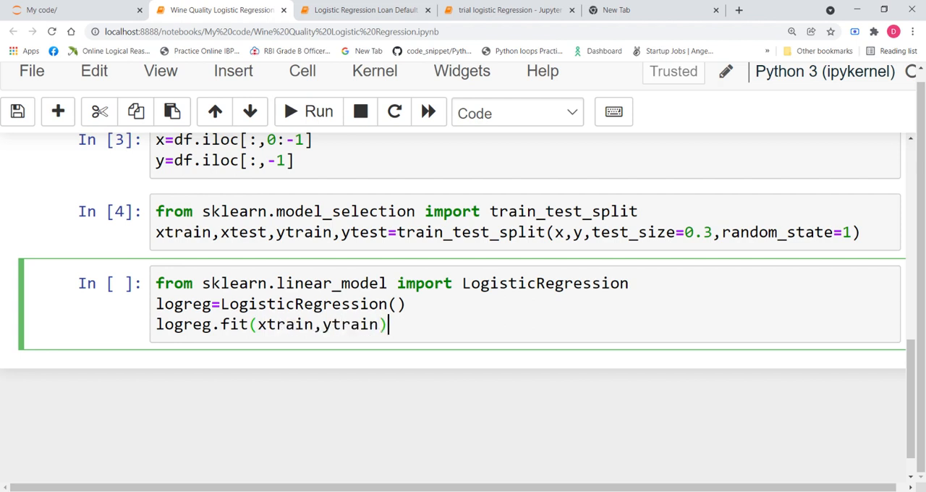
type("y")
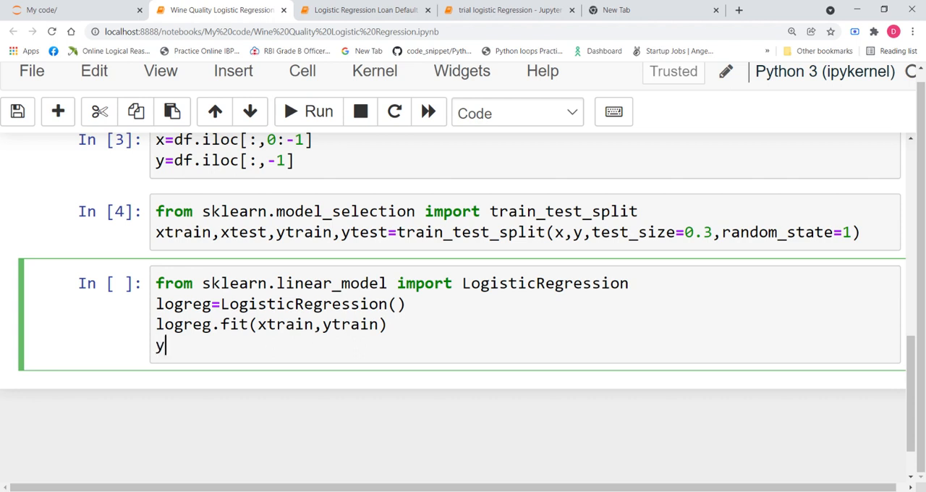
type("pred=")
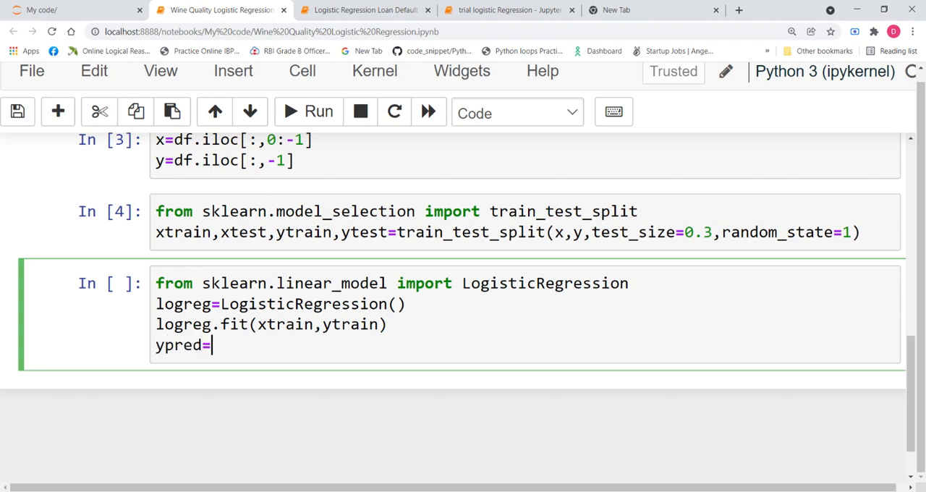
type("logreg")
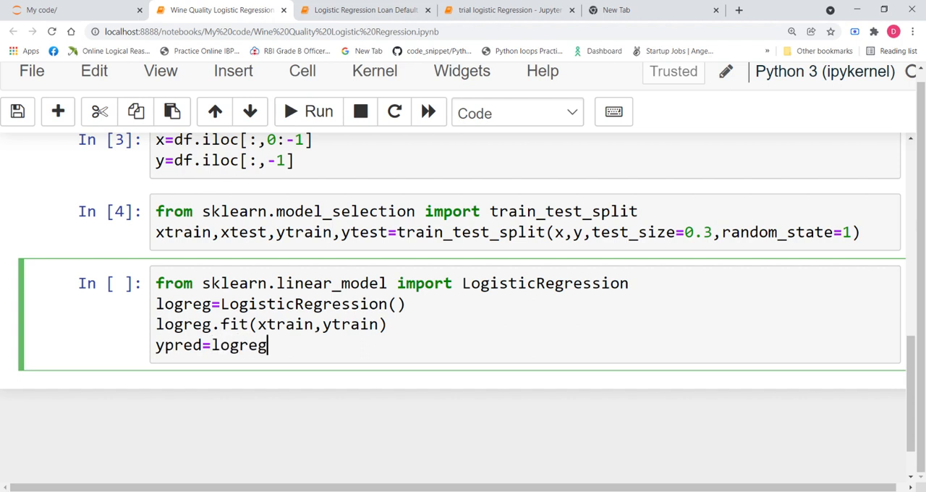
type(".predi")
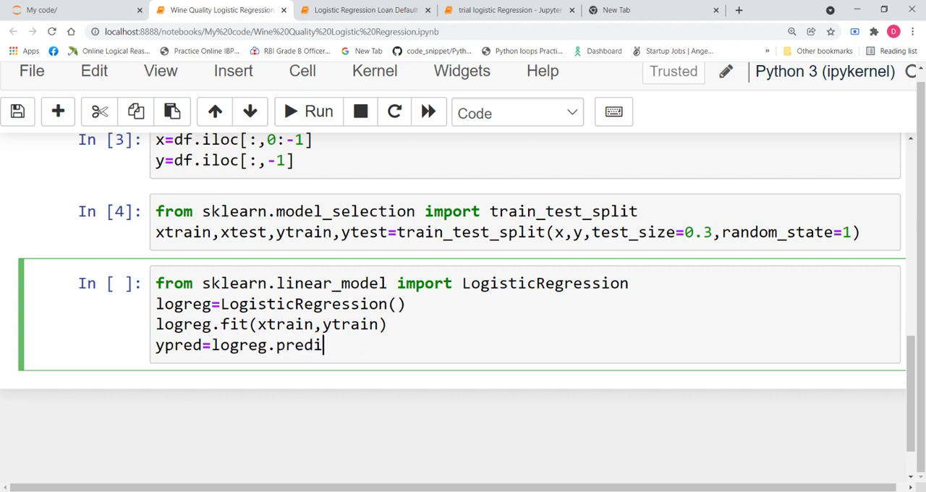
type("ct()")
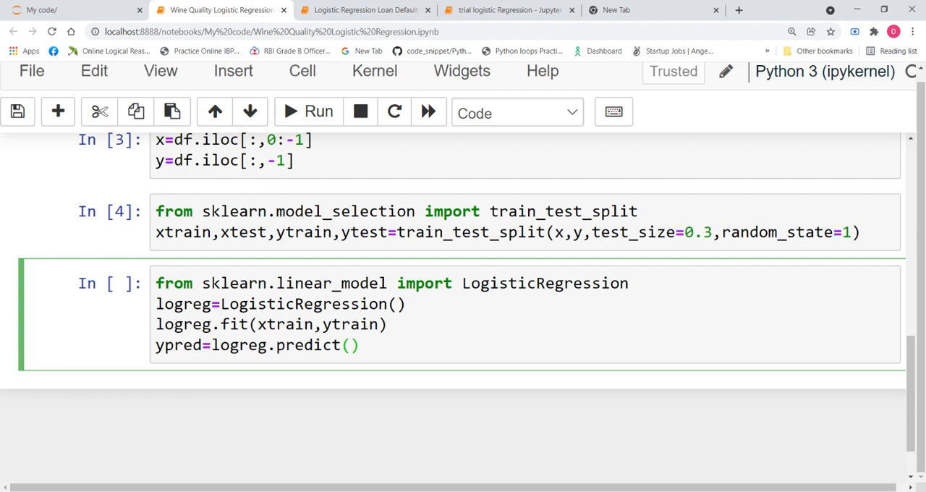
type("xtest")
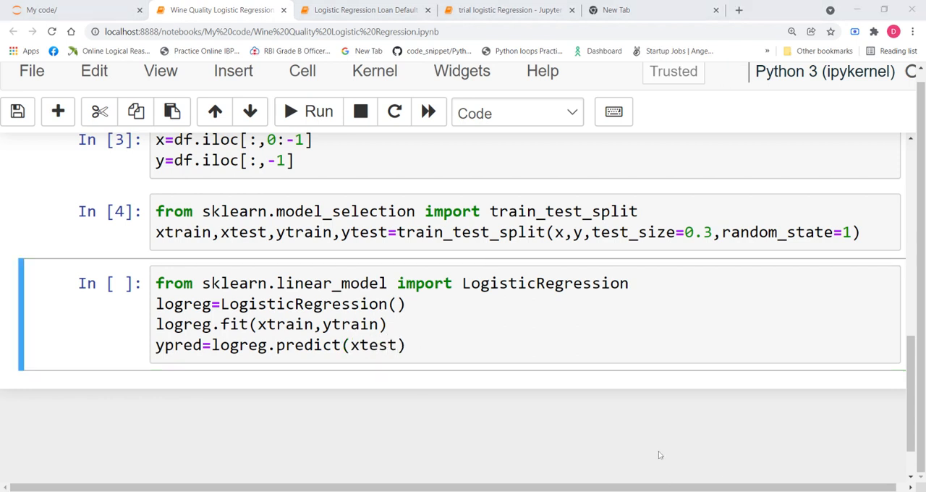
Run the LogisticRegression cell to fit the model and store xtest predictions in ypred.
left_click(318, 111)
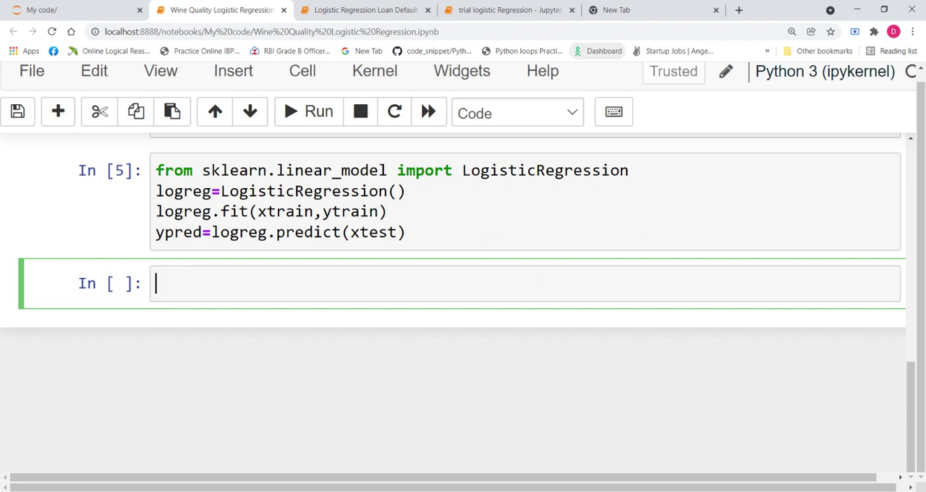
Import accuracy_score from sklearn.metrics.
type("from")
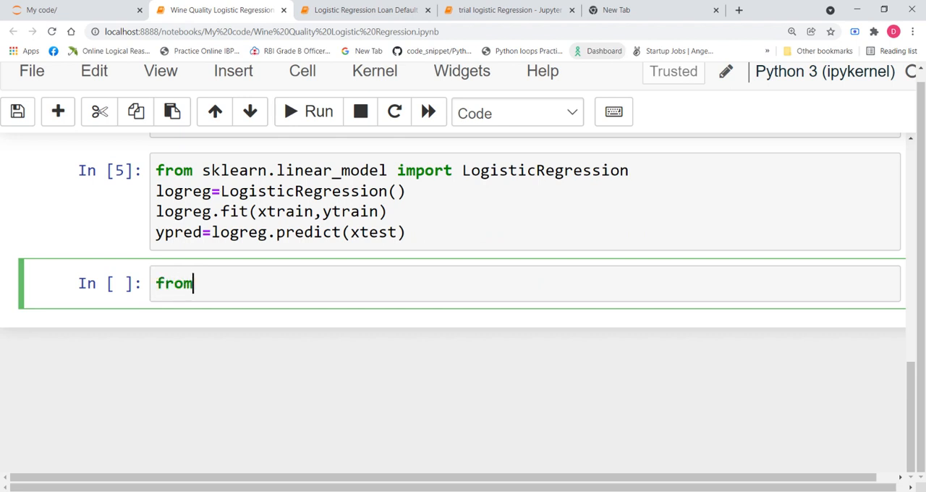
type("sklearn.metr")
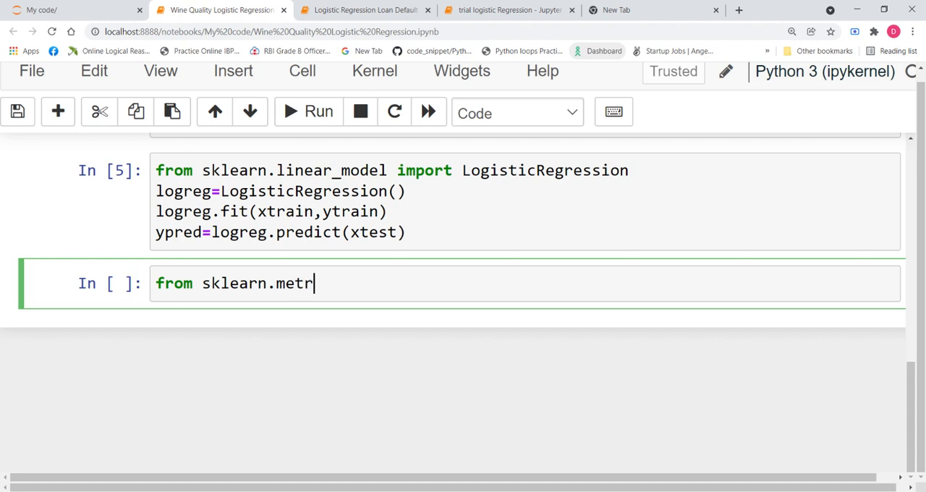
type("ics import accu")
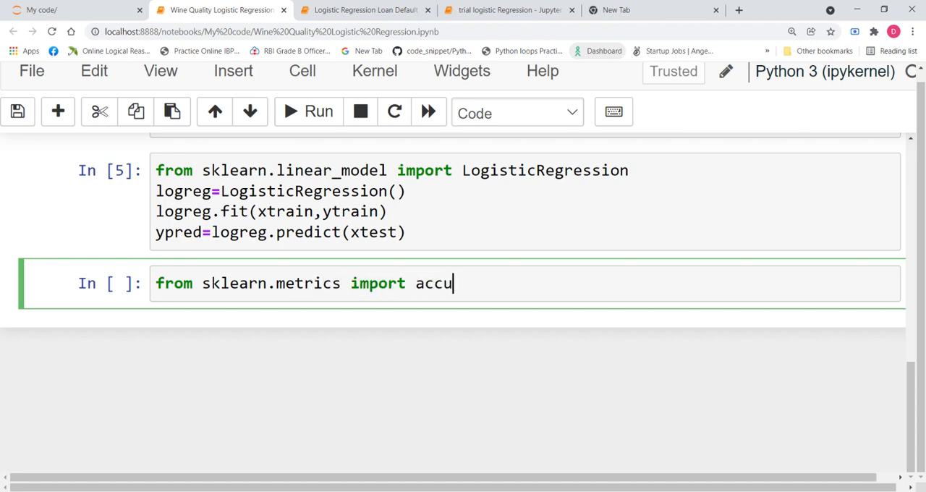
type("racy_score")
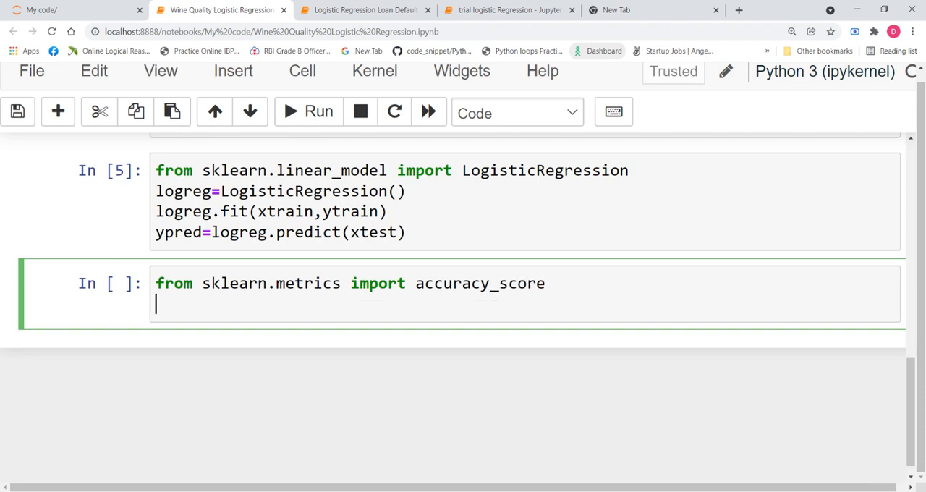
Print an f-string of accuracy_score(ytest,ypred) and run the cell, showing 0.6.
type("pr")
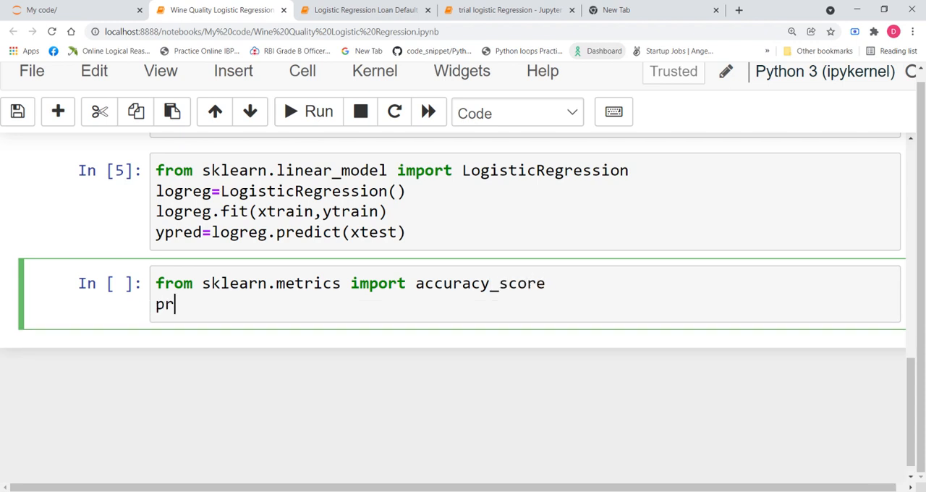
type("int()")
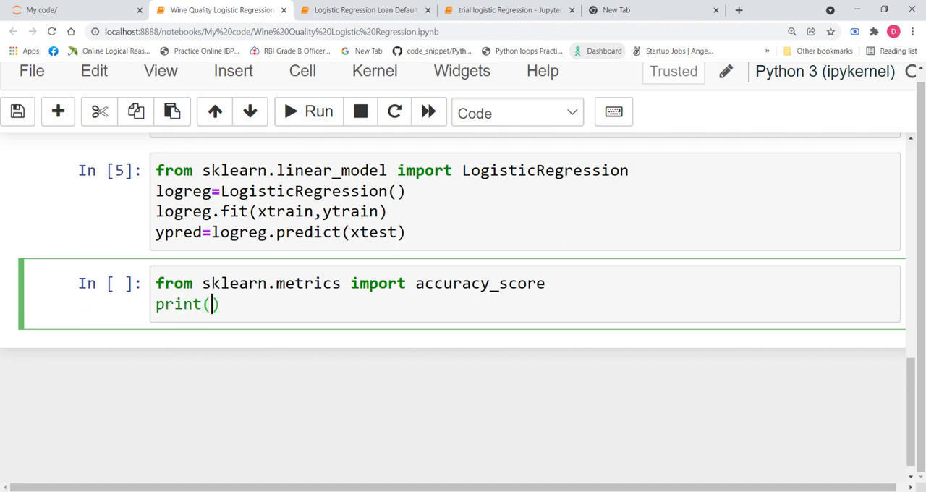
type("f\"")
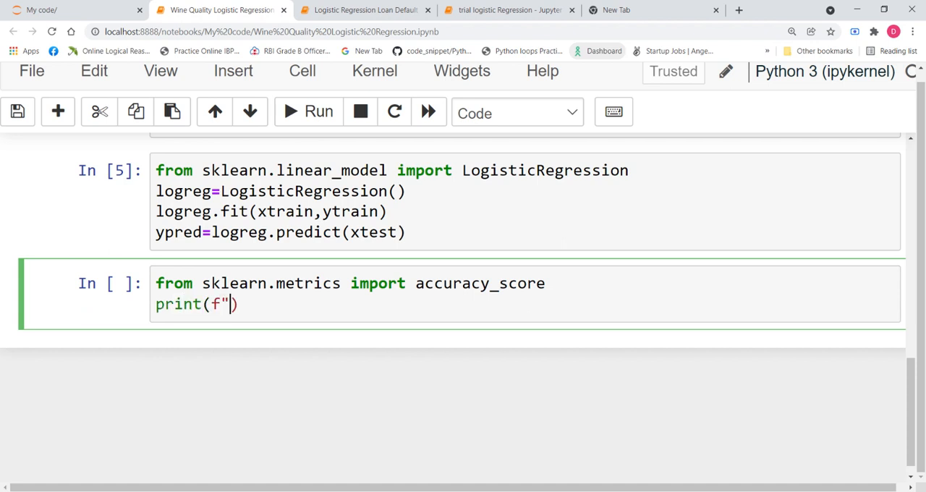
type("accuracy")
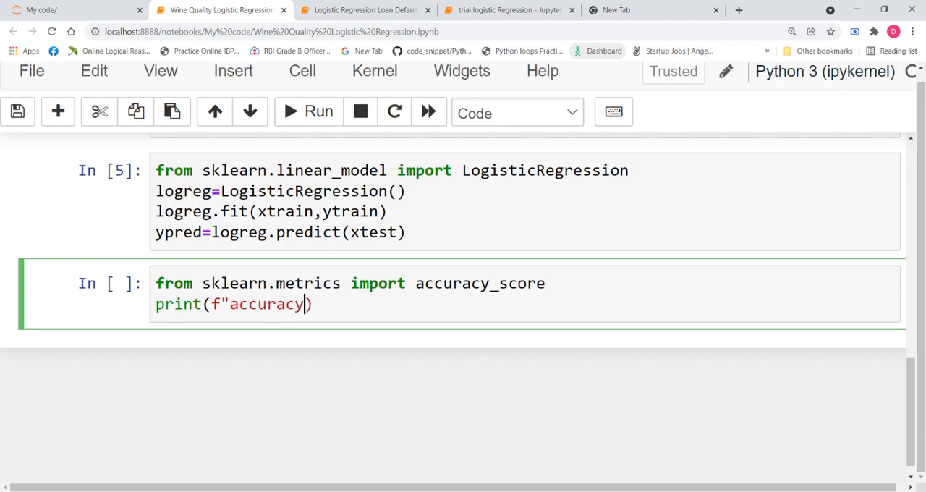
type("_score")
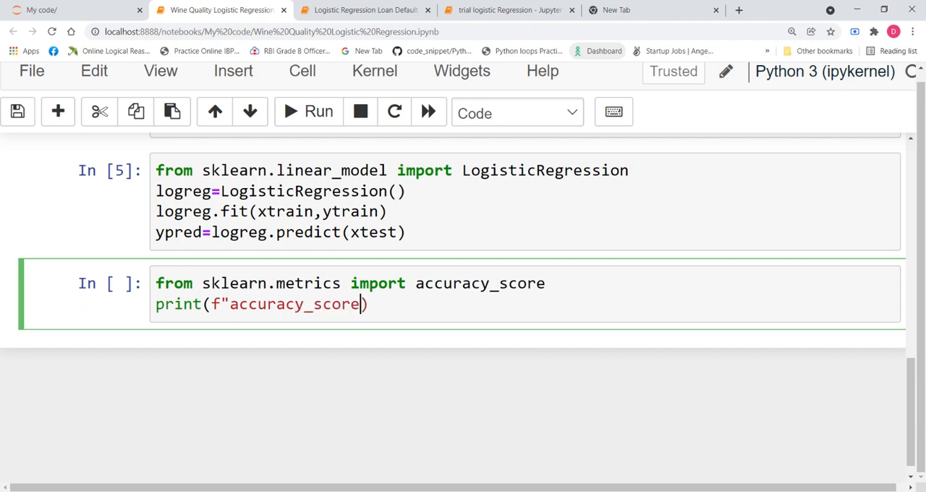
type(":-{")
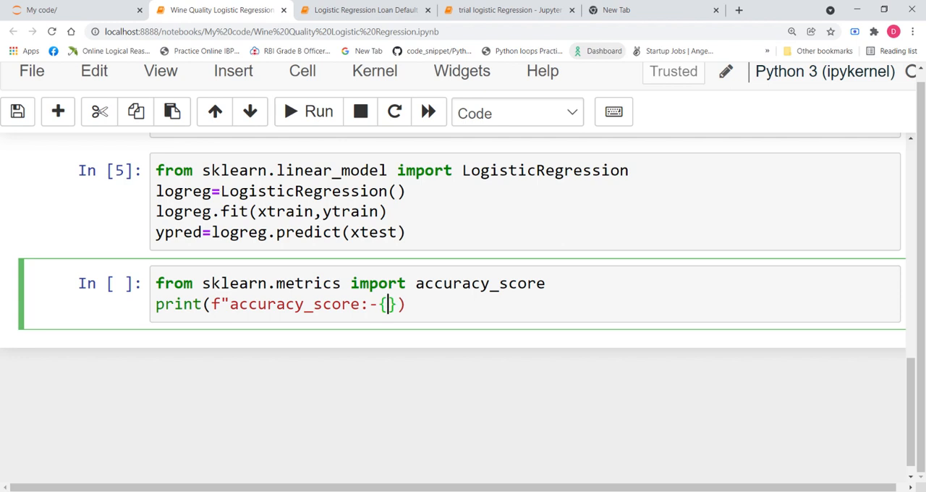
type("accuracy_scor")
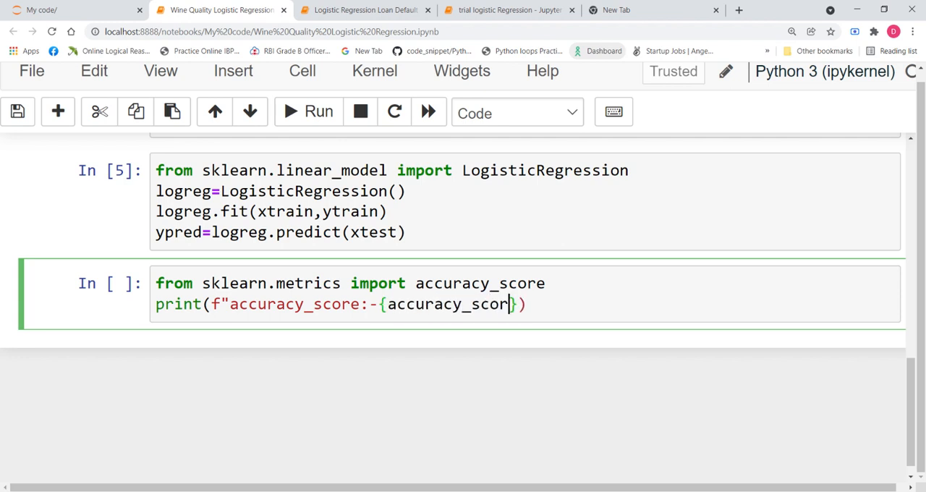
type("e()")
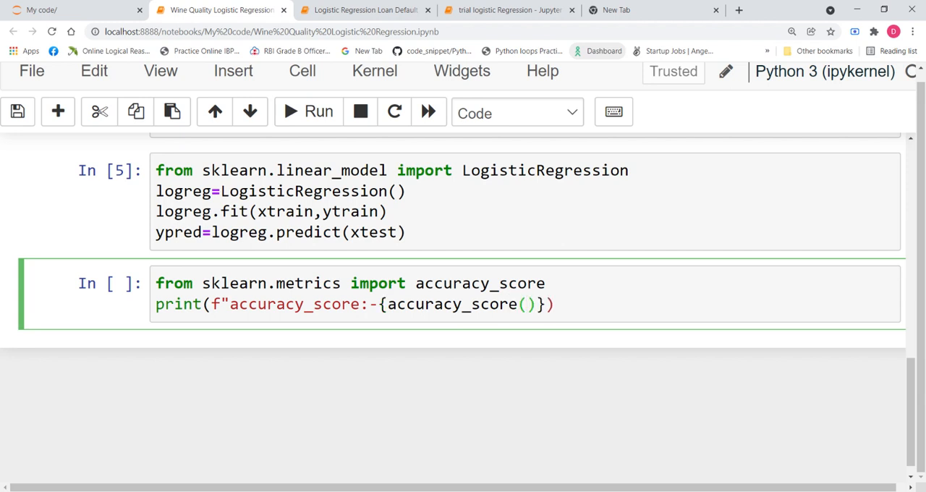
type("y")
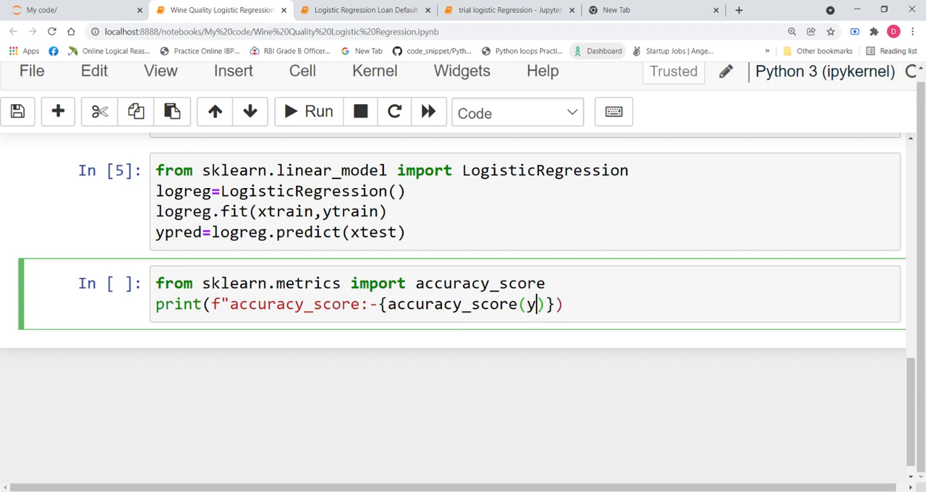
type("test,y")
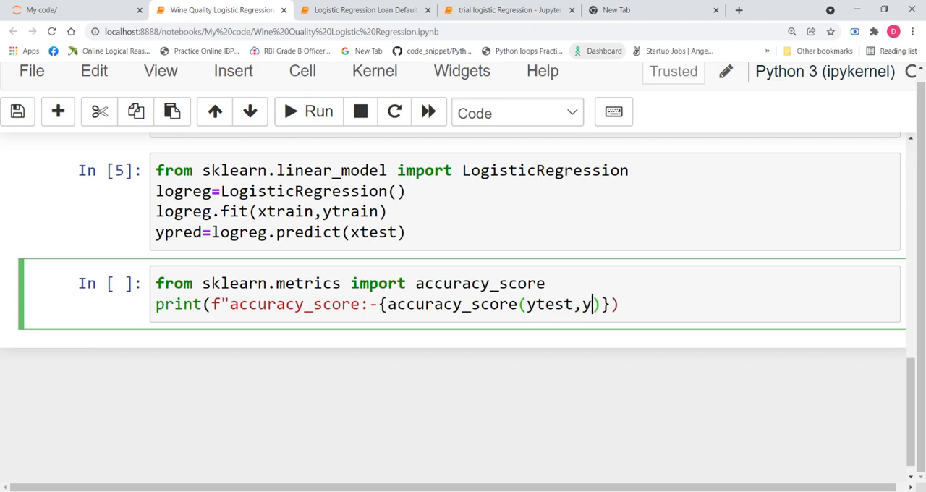
type("pred)")
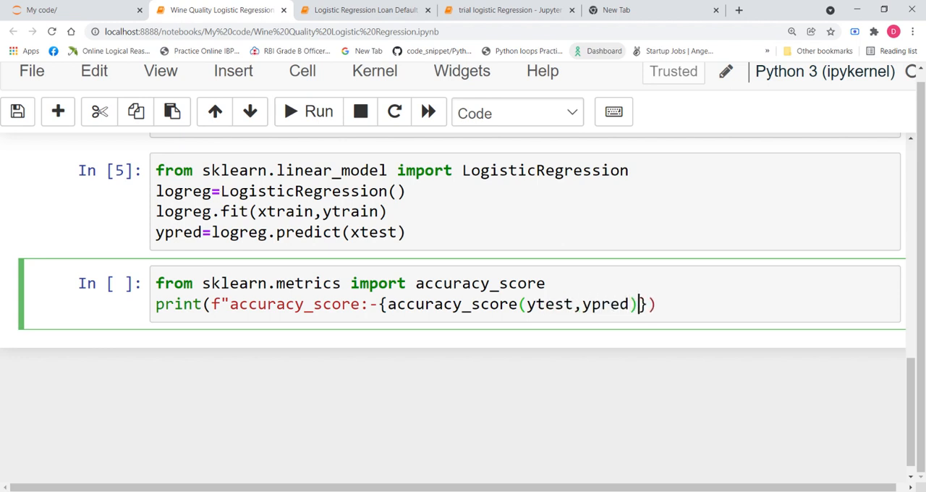
type("\"")
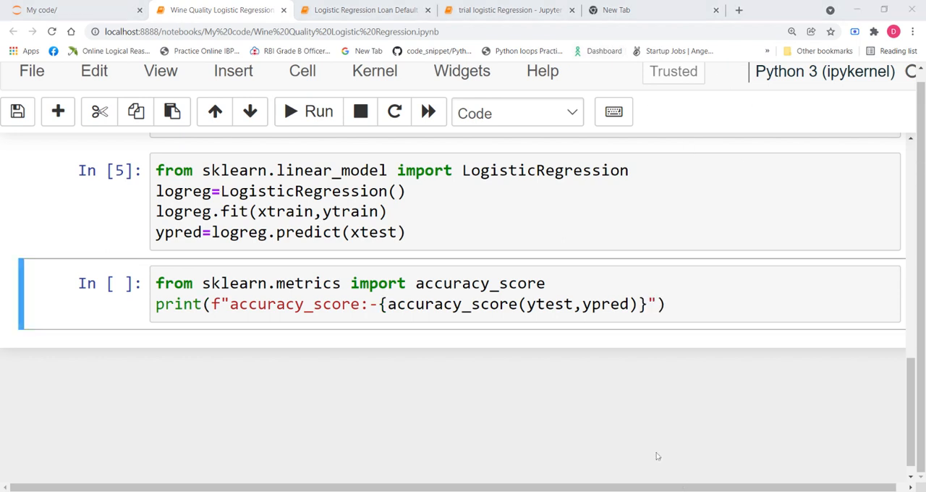
left_click(307, 112)
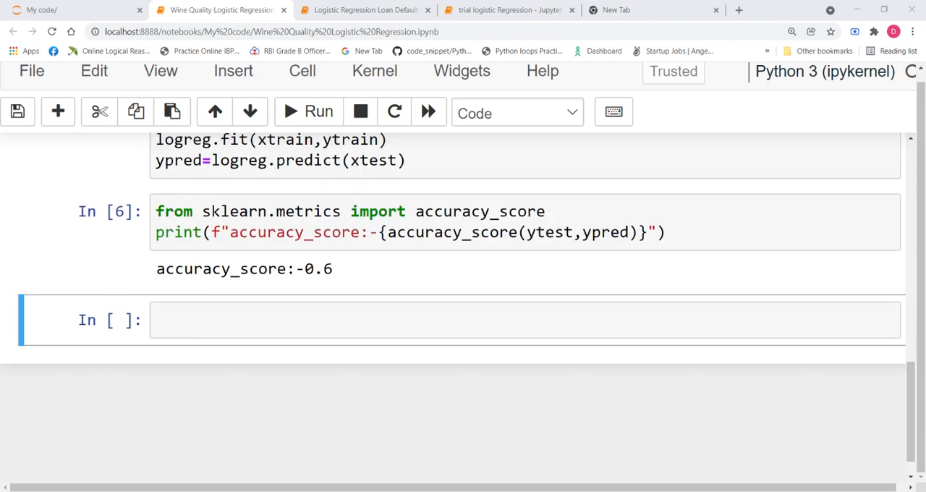